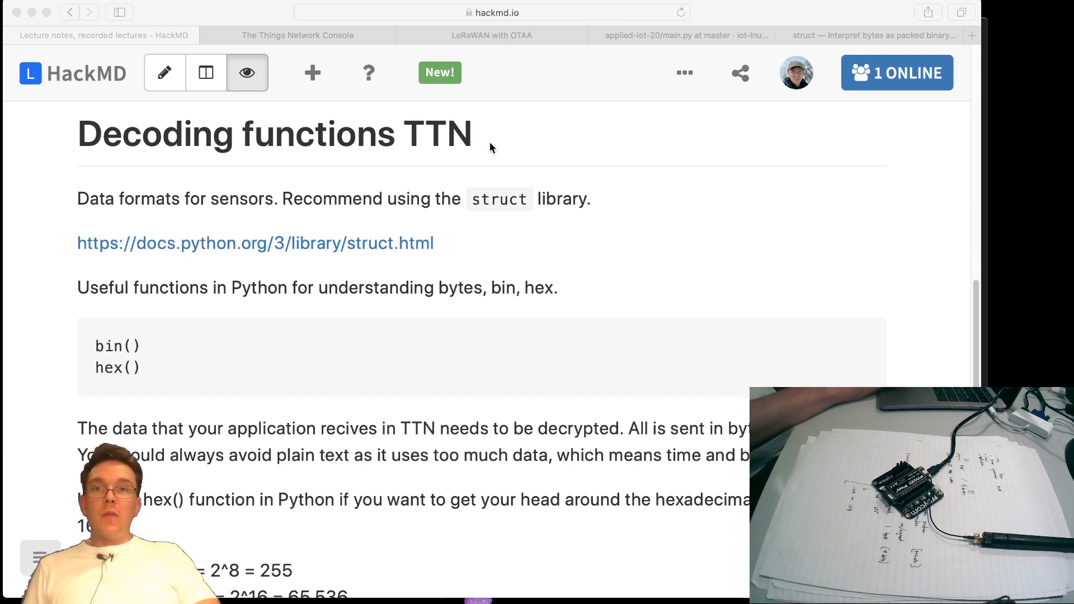
mouse_move(720, 349)
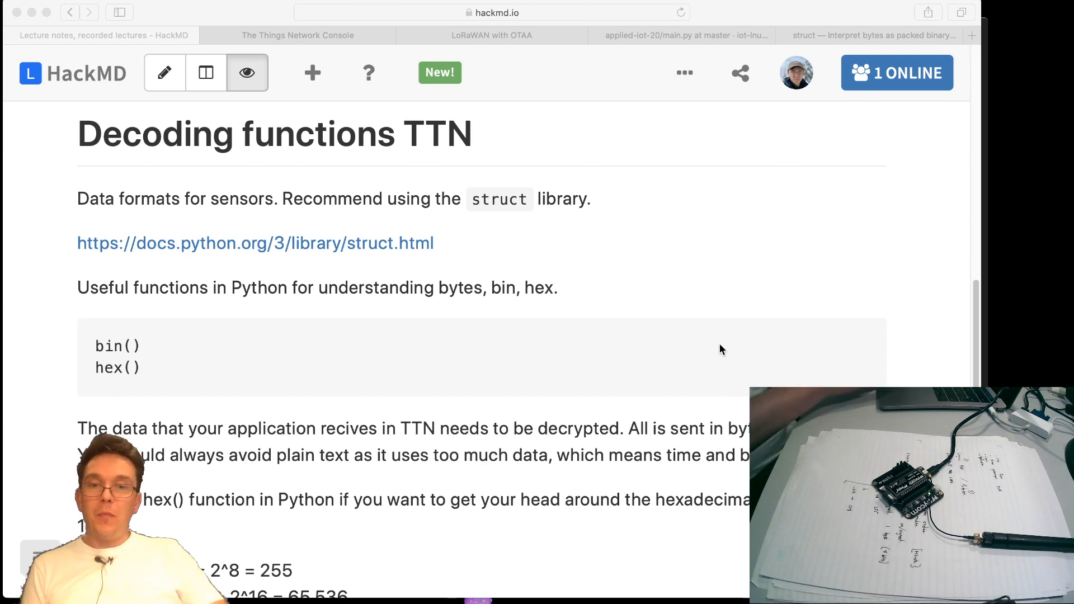
Scroll the lecture notes down to the paragraph on sensor data resolution
scroll(down, 3)
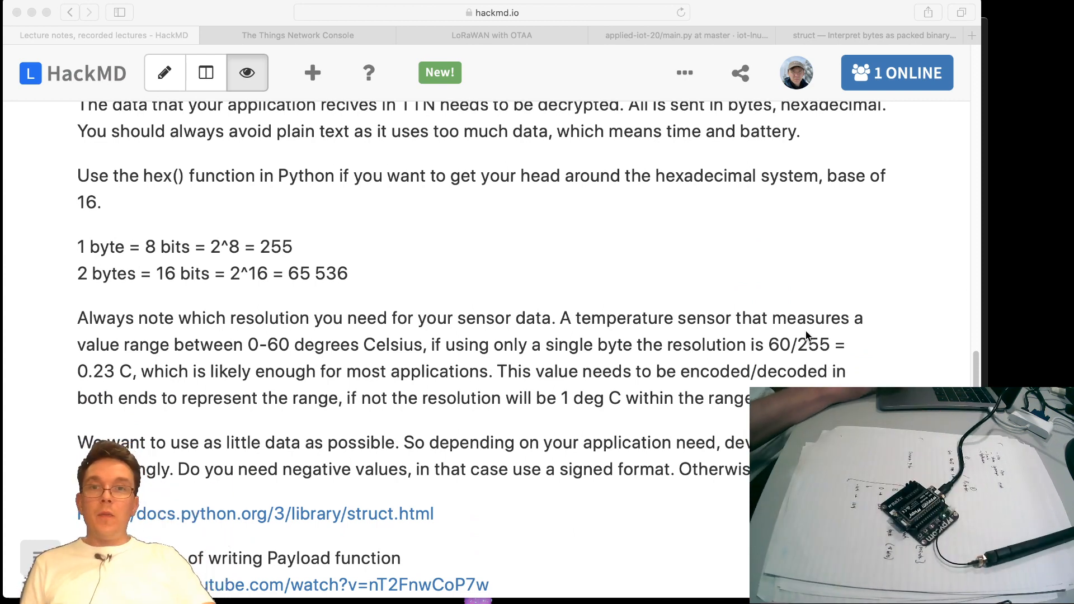
Scroll further to the signed/unsigned advice, struct docs link and payload video link
scroll(down, 3)
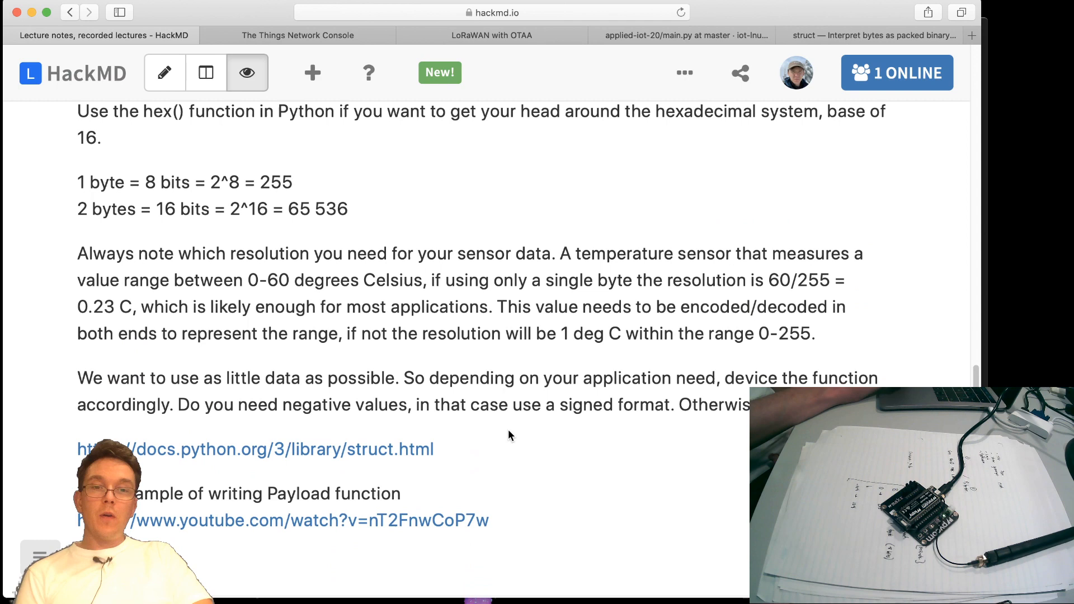
scroll(down, 3)
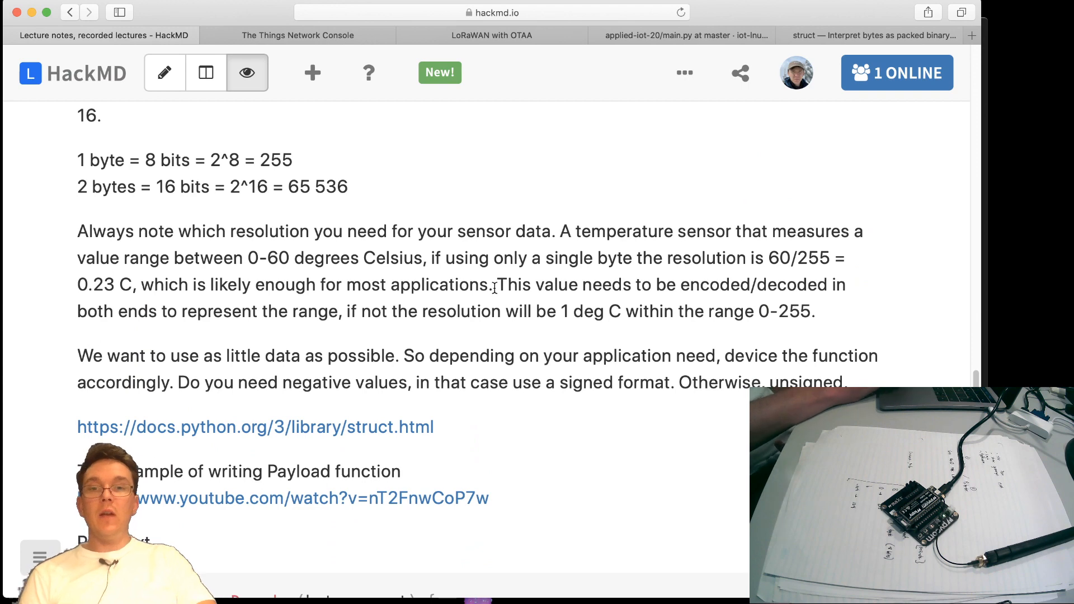
mouse_move(602, 436)
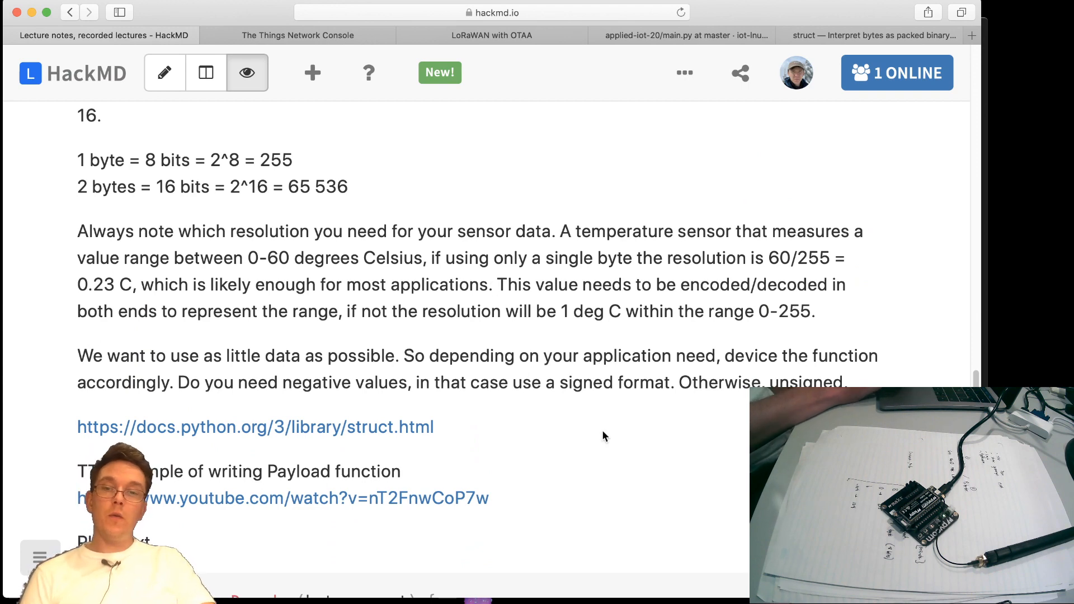
mouse_move(404, 443)
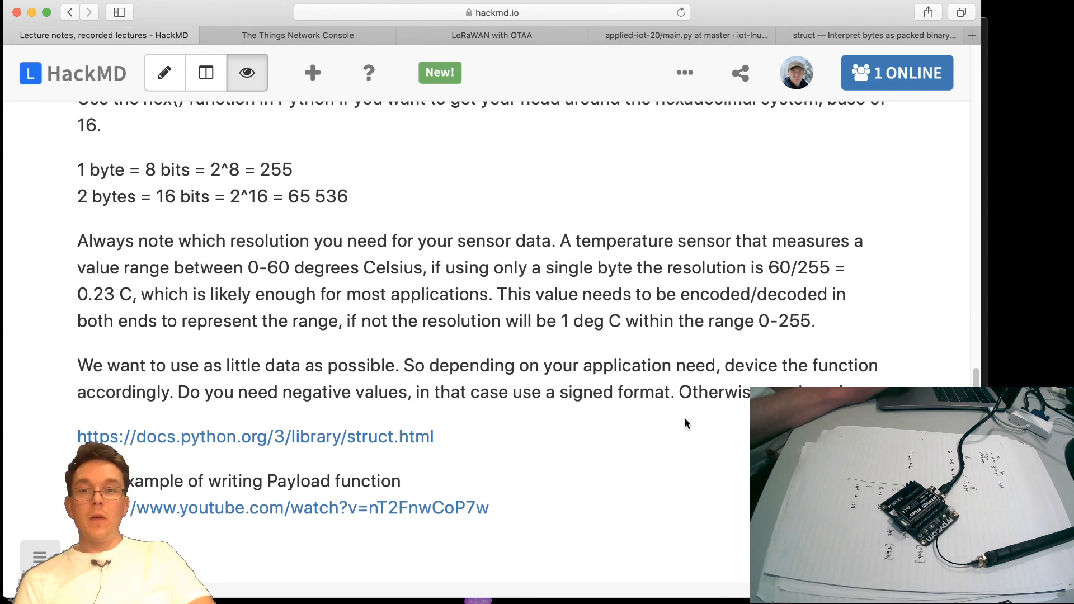
mouse_move(657, 456)
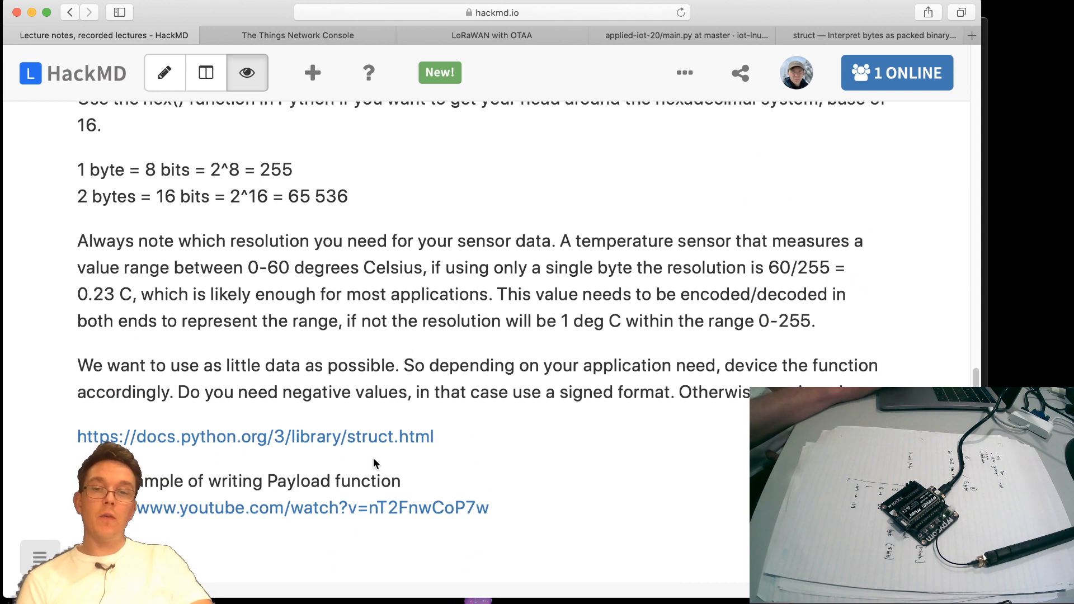
mouse_move(514, 322)
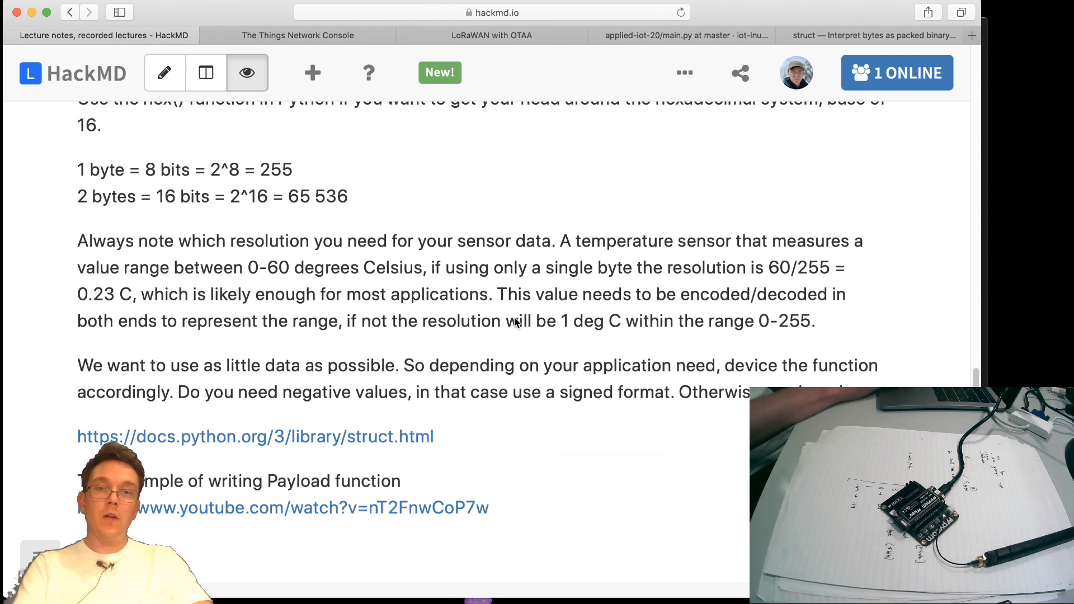
mouse_move(190, 138)
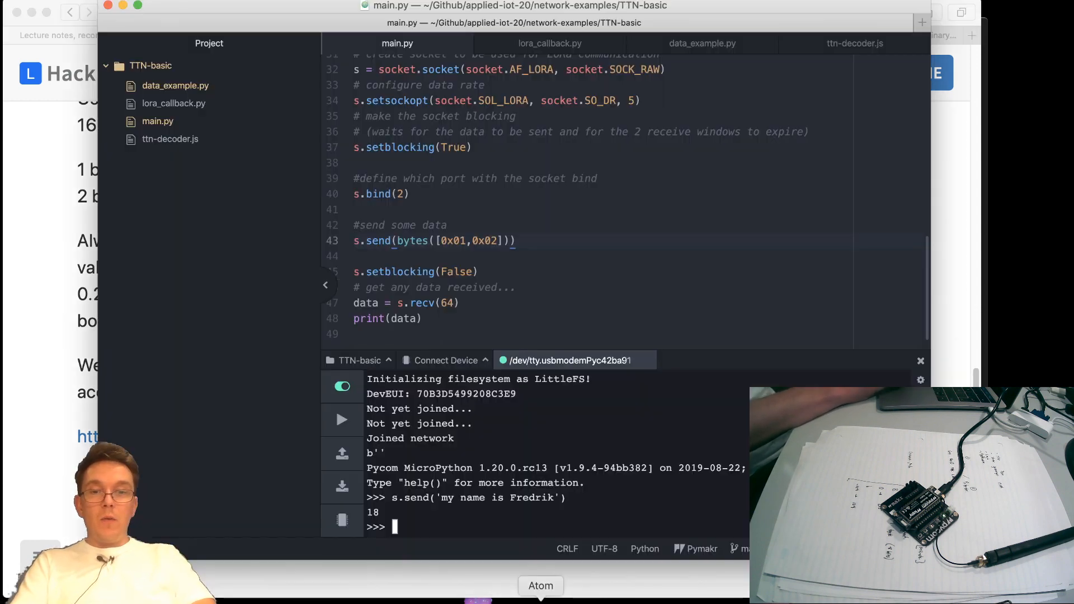
Run s.send(bytes([0x01])) in the REPL so the device reports 1 byte sent
scroll(up, 3)
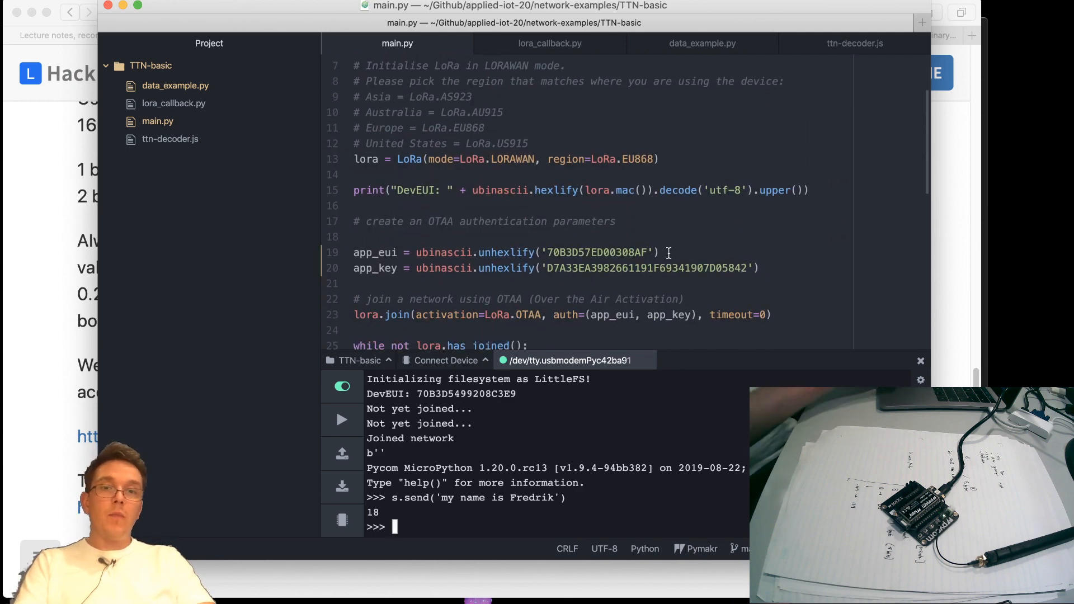
mouse_move(439, 505)
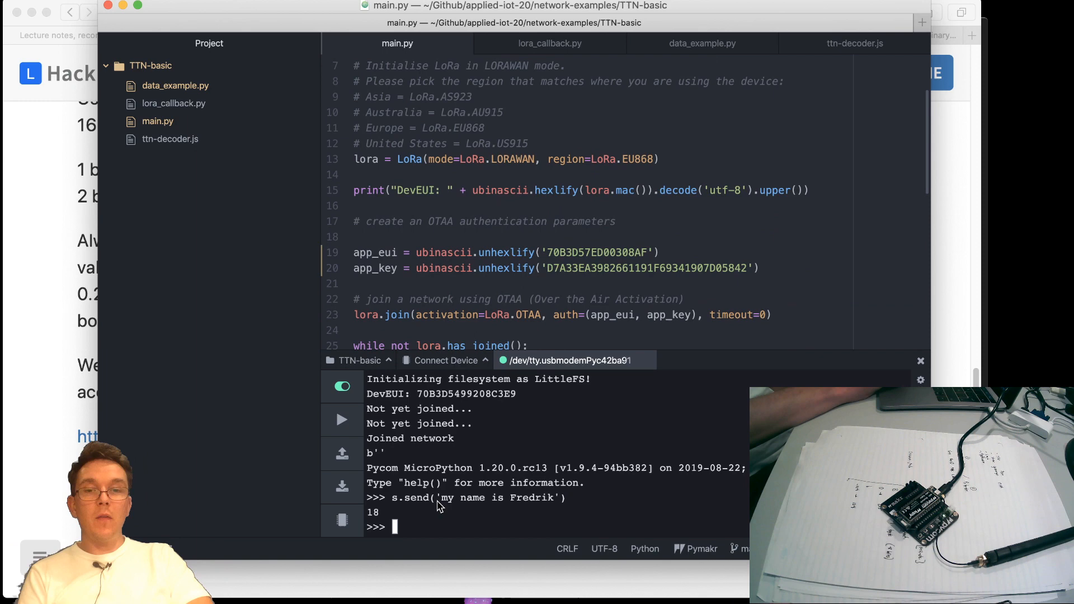
text(s)
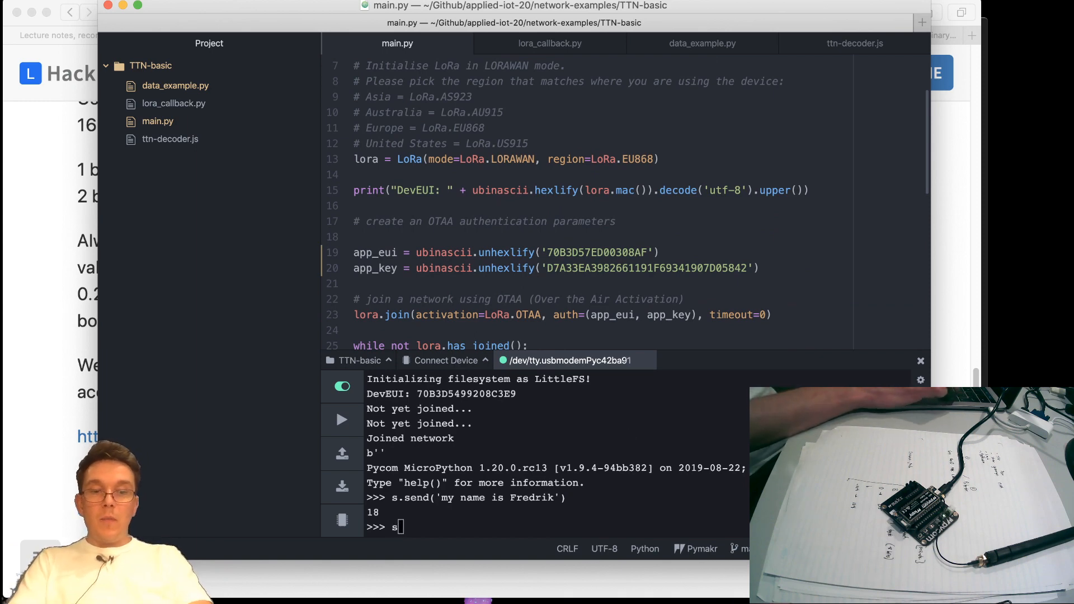
text(se)
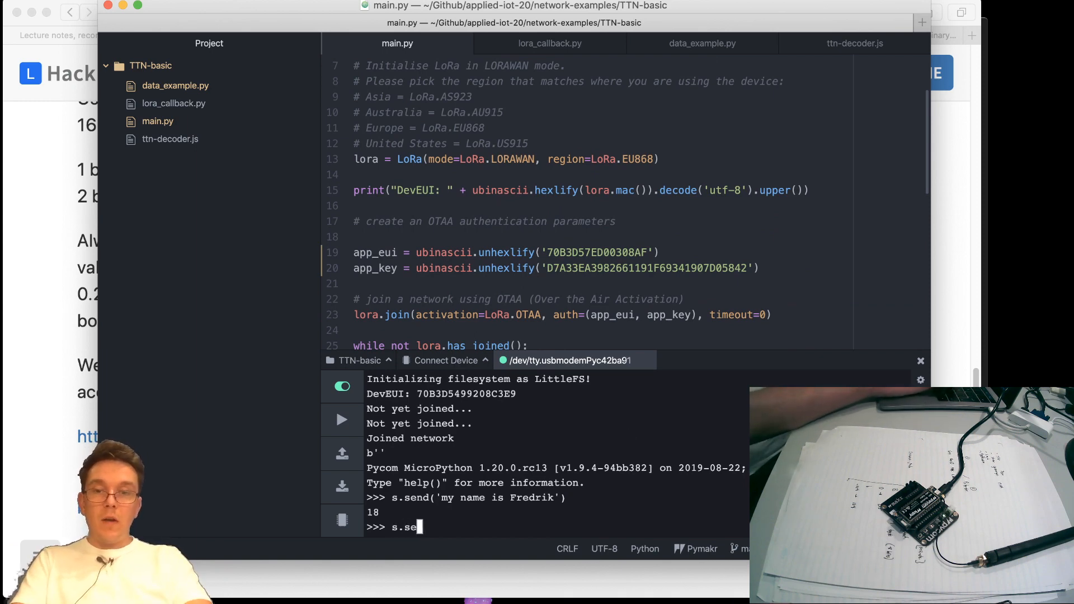
text(nd()
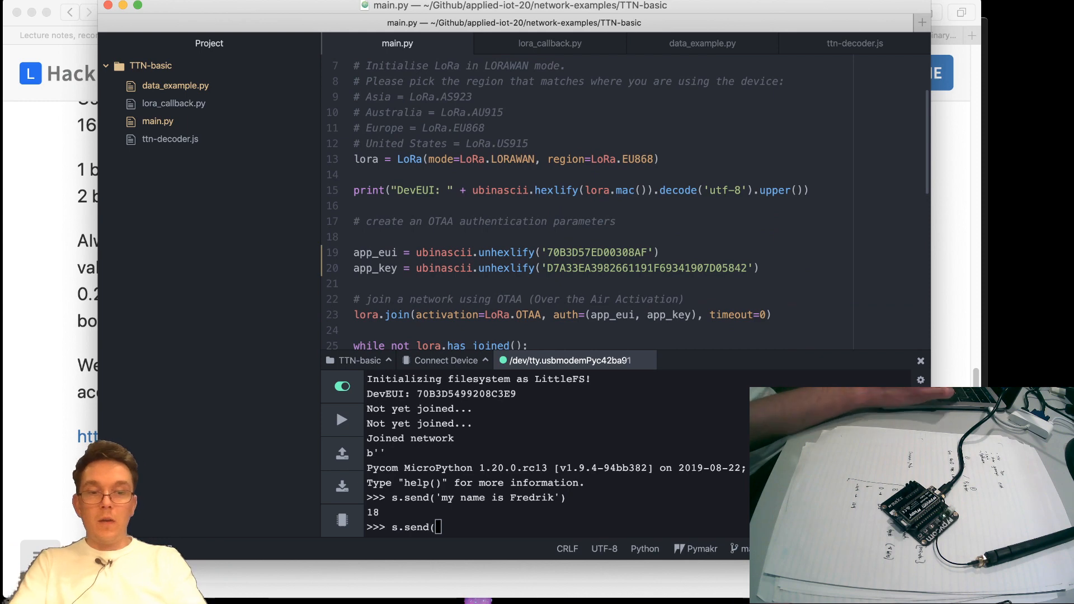
text(b)
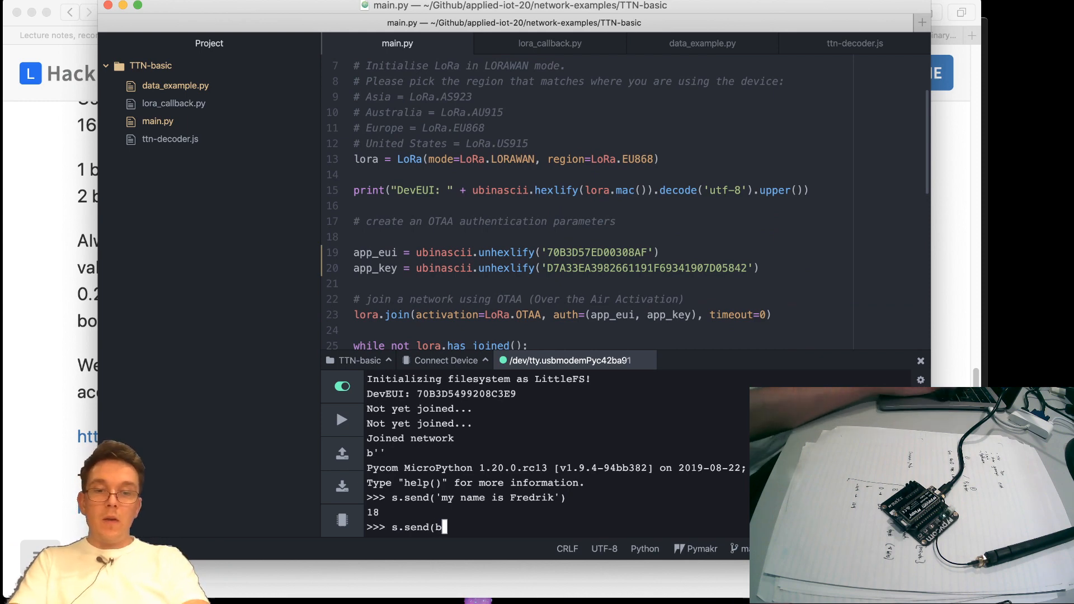
text(ytes()
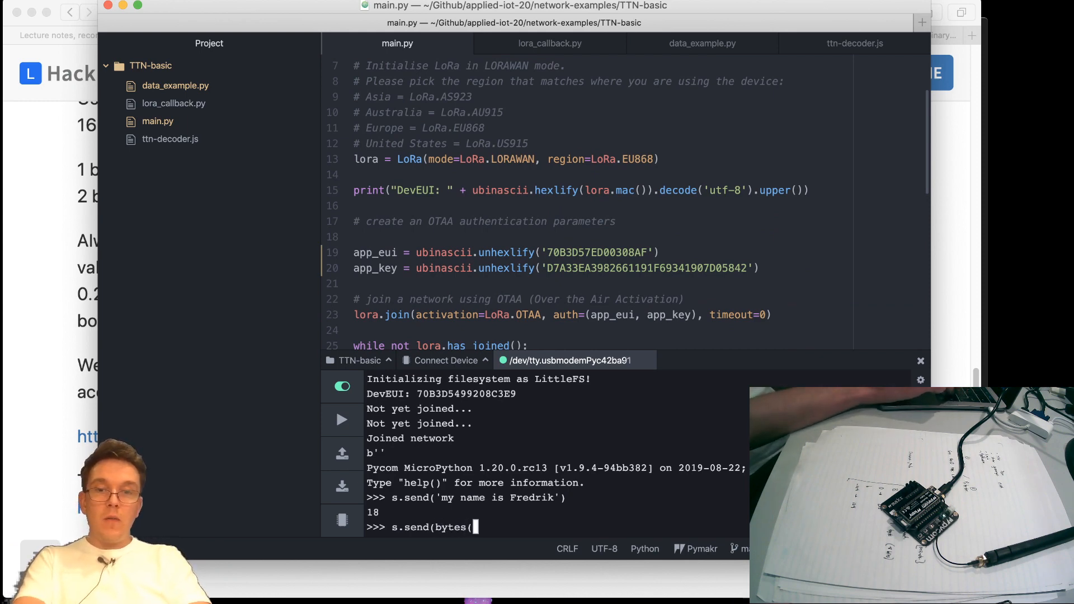
text([)
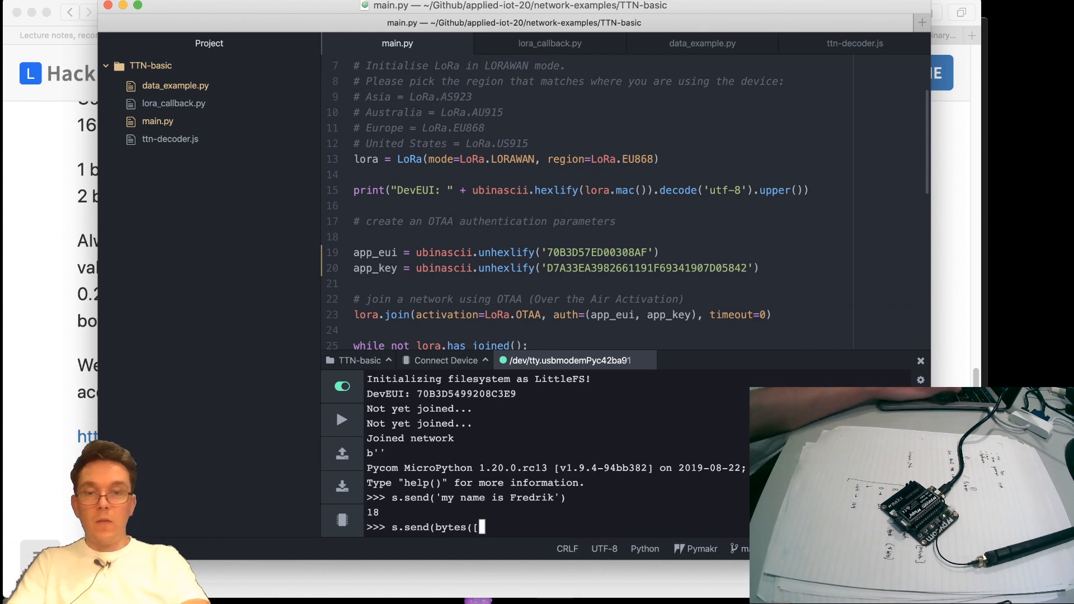
text(0x01)
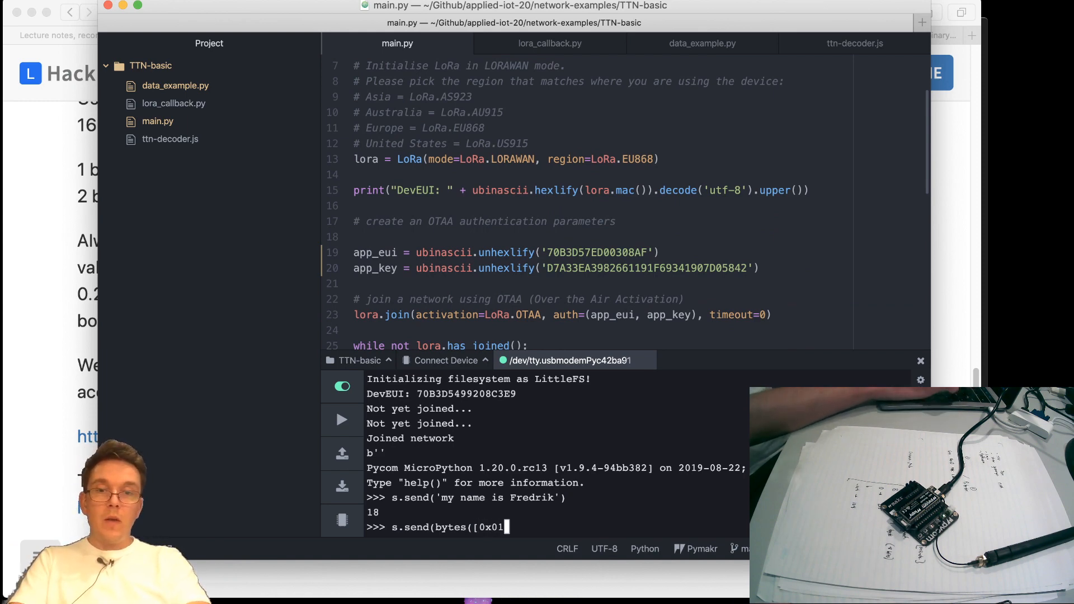
text(]))
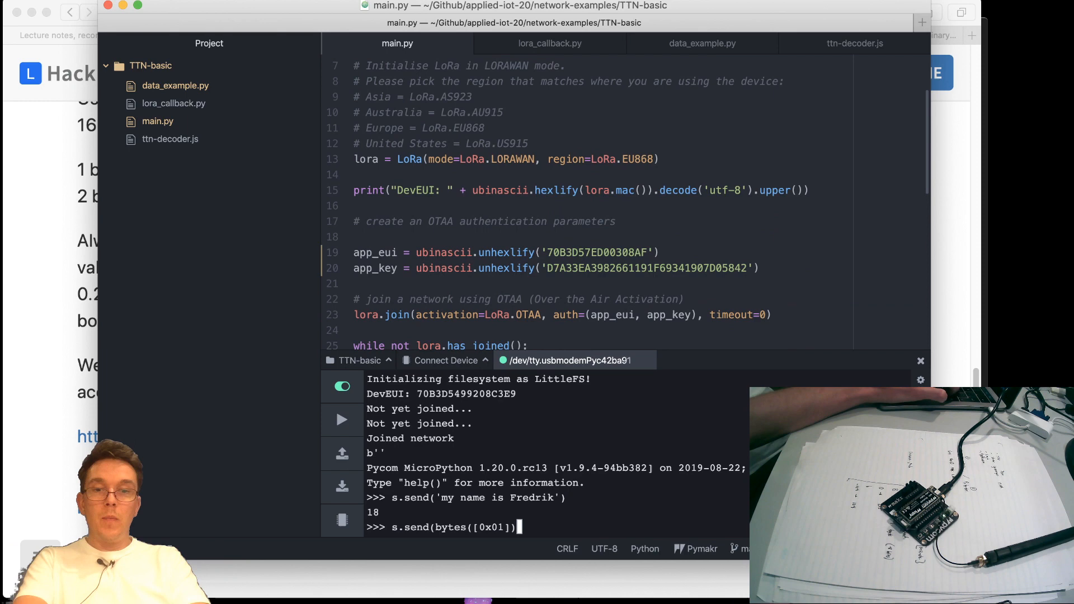
key(Return)
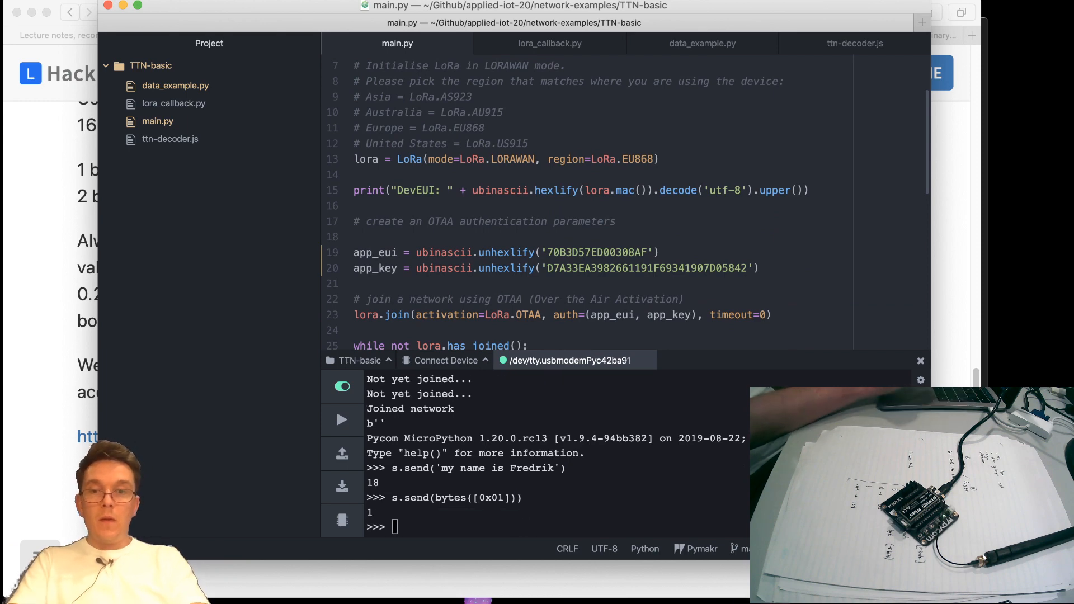
text(s.send(bytes([0x01])))
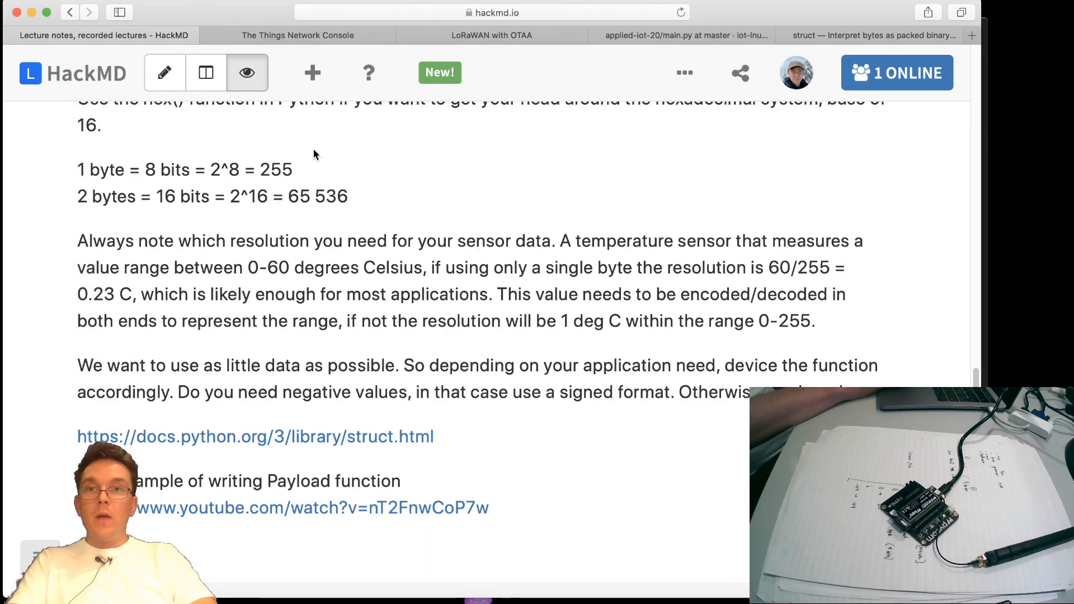
Inspect the TTN uplink from lopy-number-42 carrying payload 01 on port 2
click(297, 34)
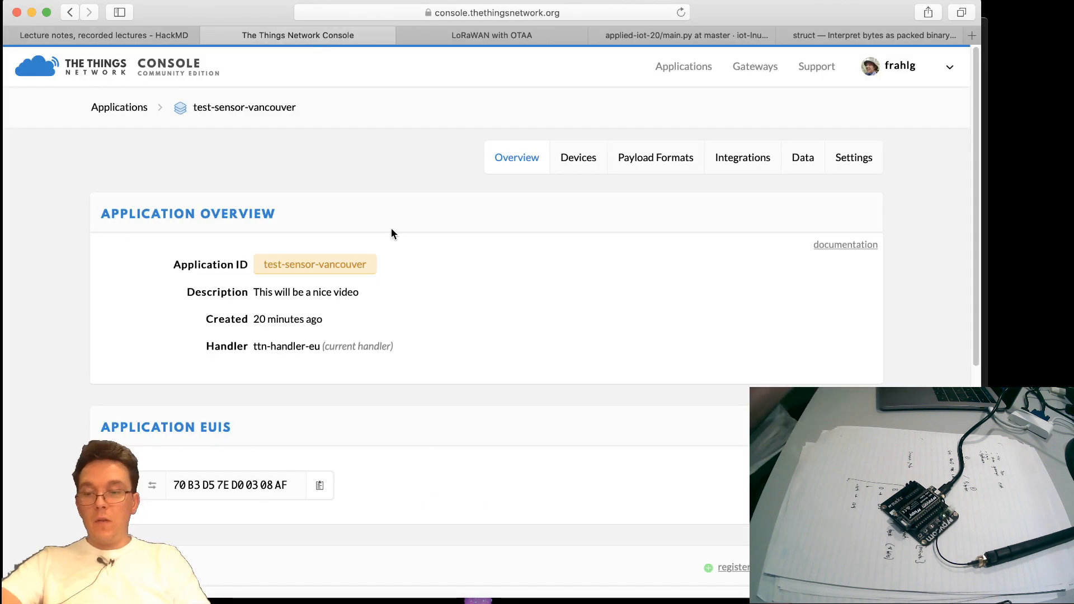
mouse_move(579, 156)
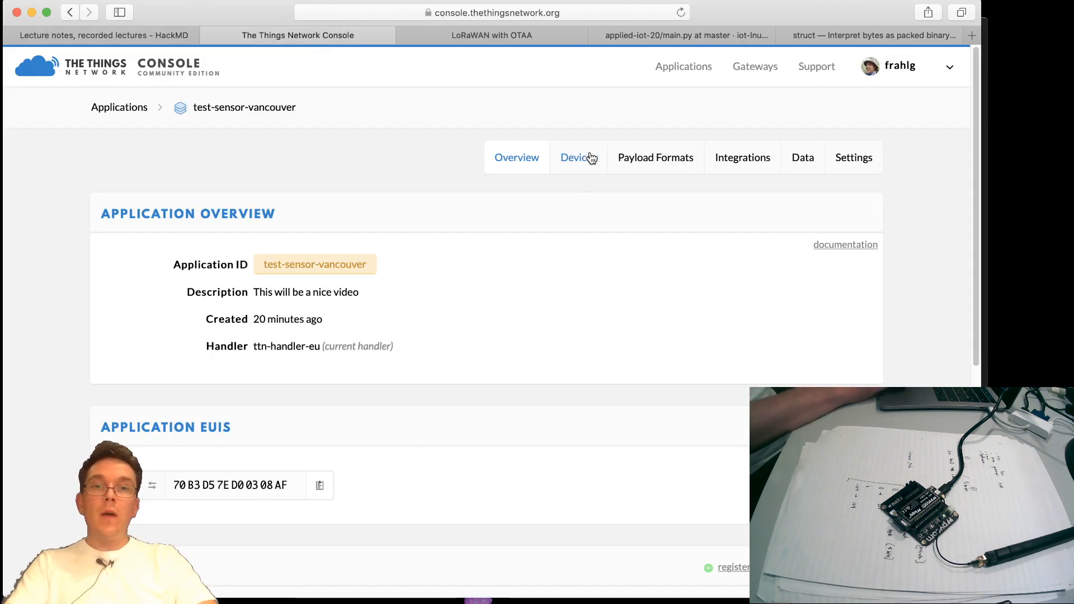
click(802, 157)
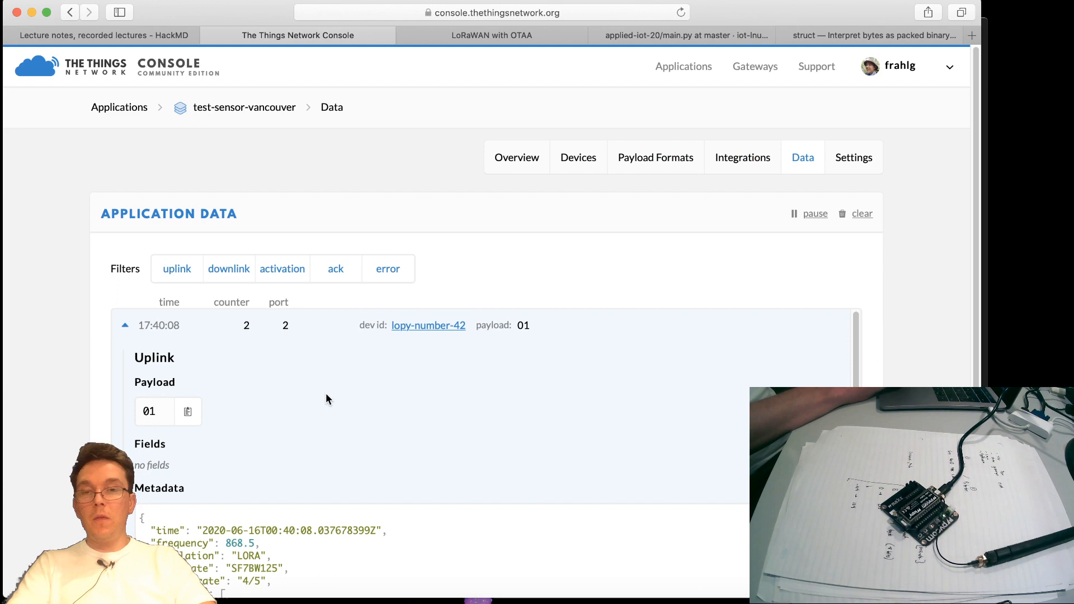
mouse_move(648, 389)
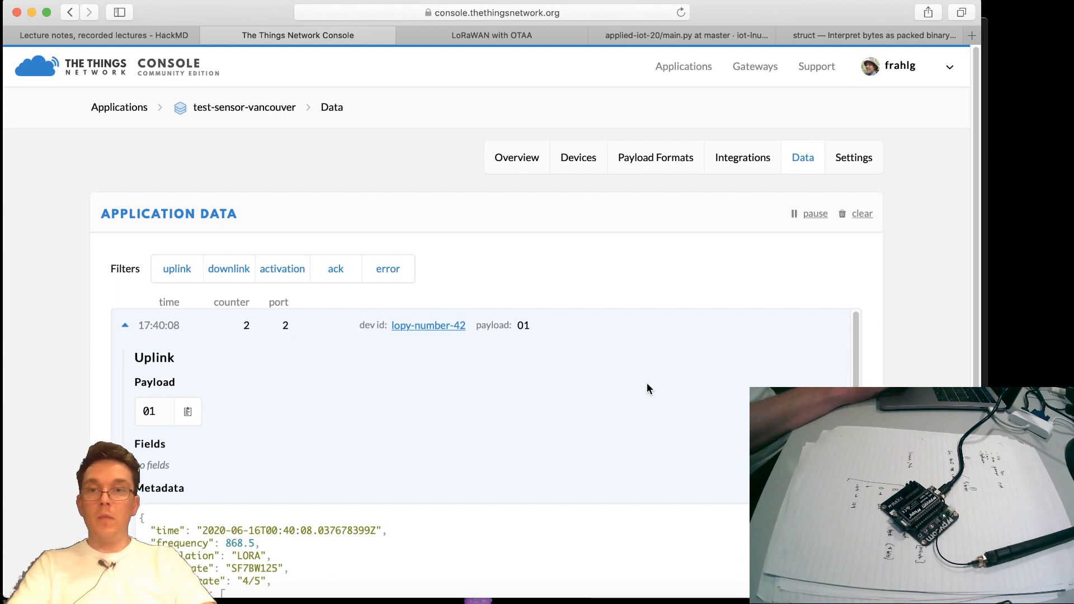
scroll(down, 3)
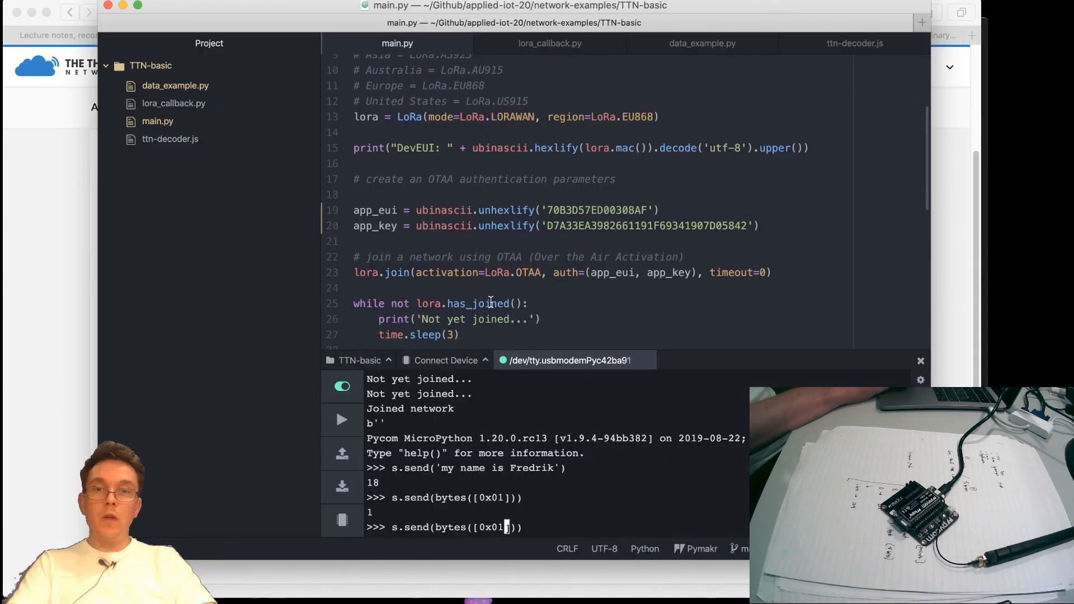
Rebind the LoRa socket with s.bind(4) and send another single byte from the REPL
scroll(down, 3)
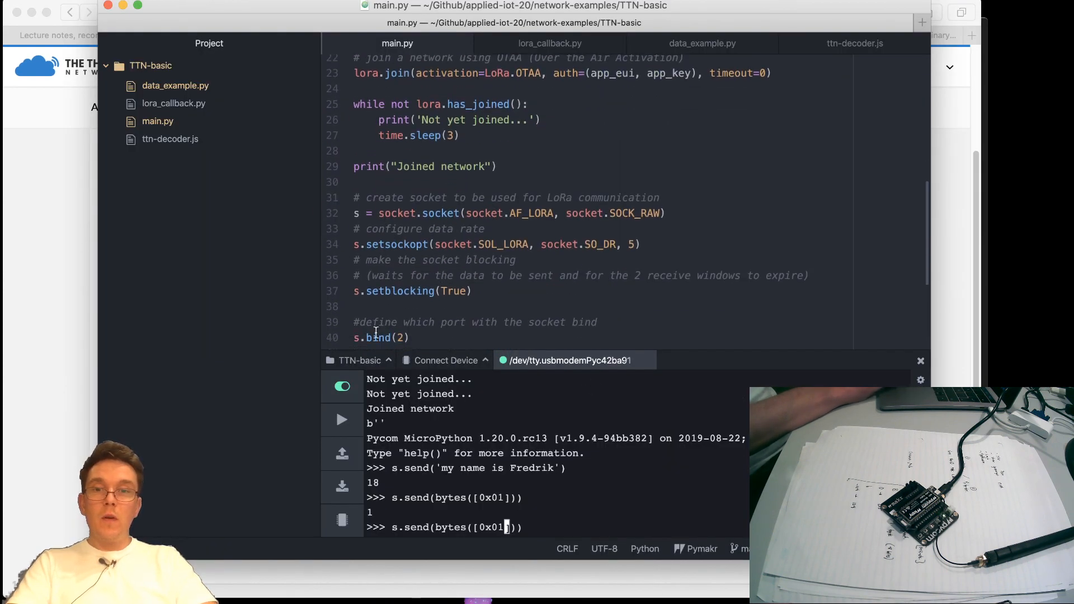
click(374, 337)
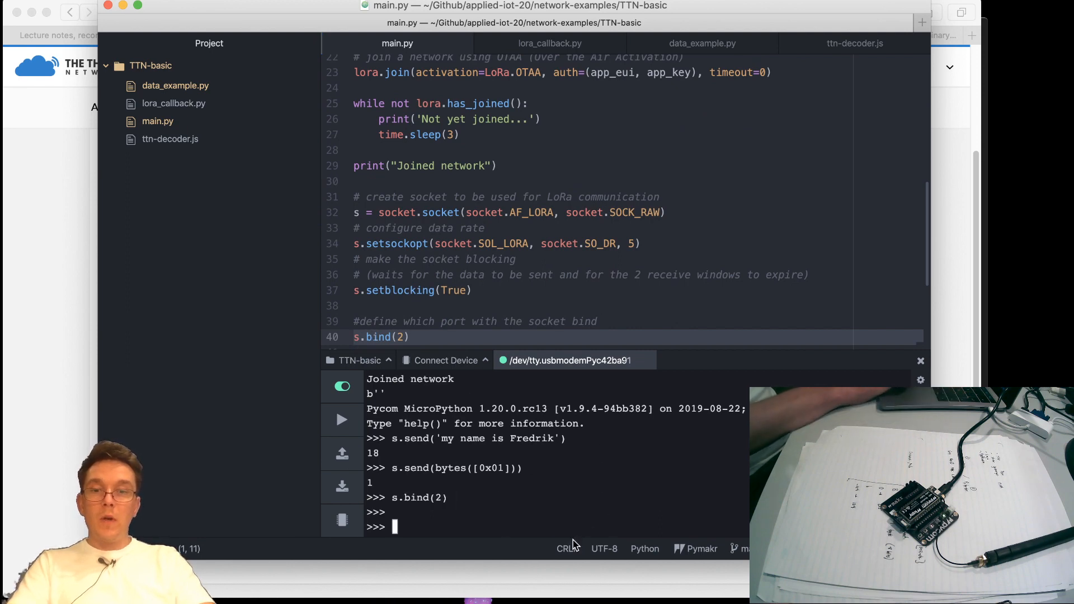
text(s.bind())
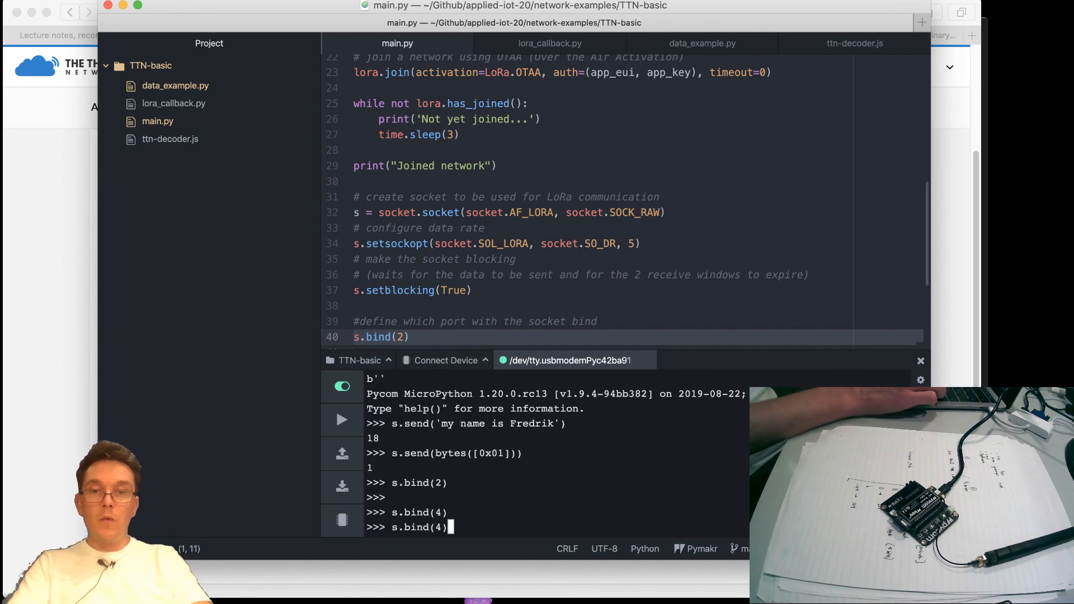
text(s.send(bytes([0x01])))
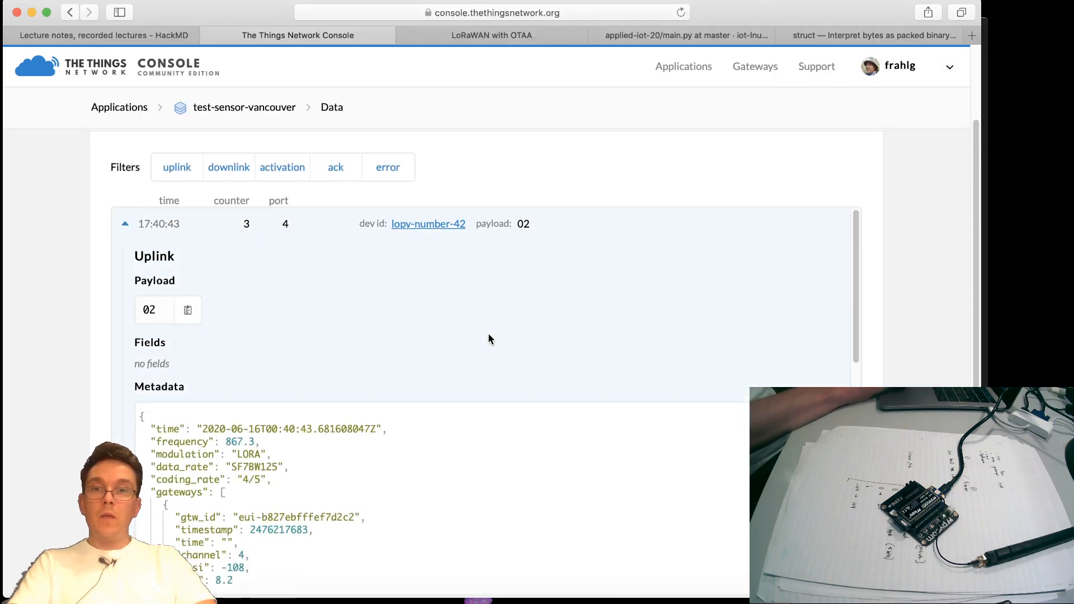
mouse_move(291, 214)
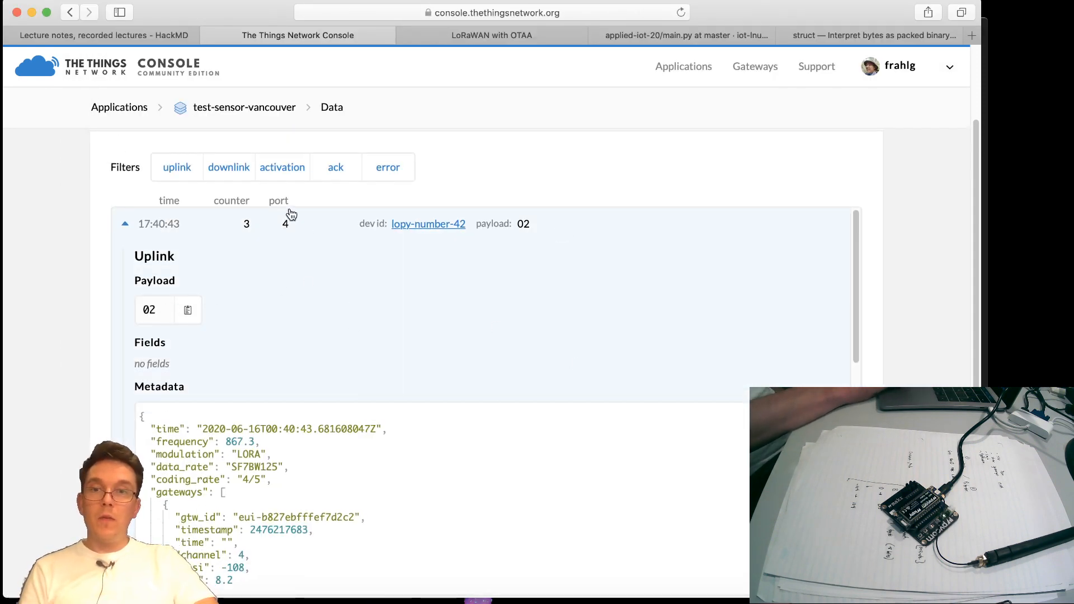
scroll(down, 3)
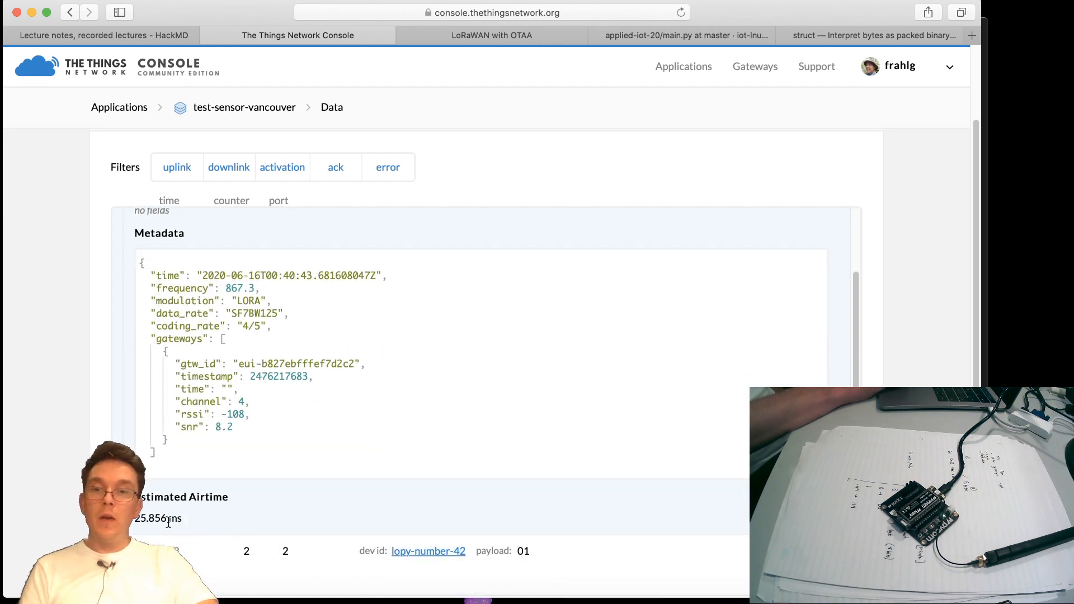
scroll(down, 3)
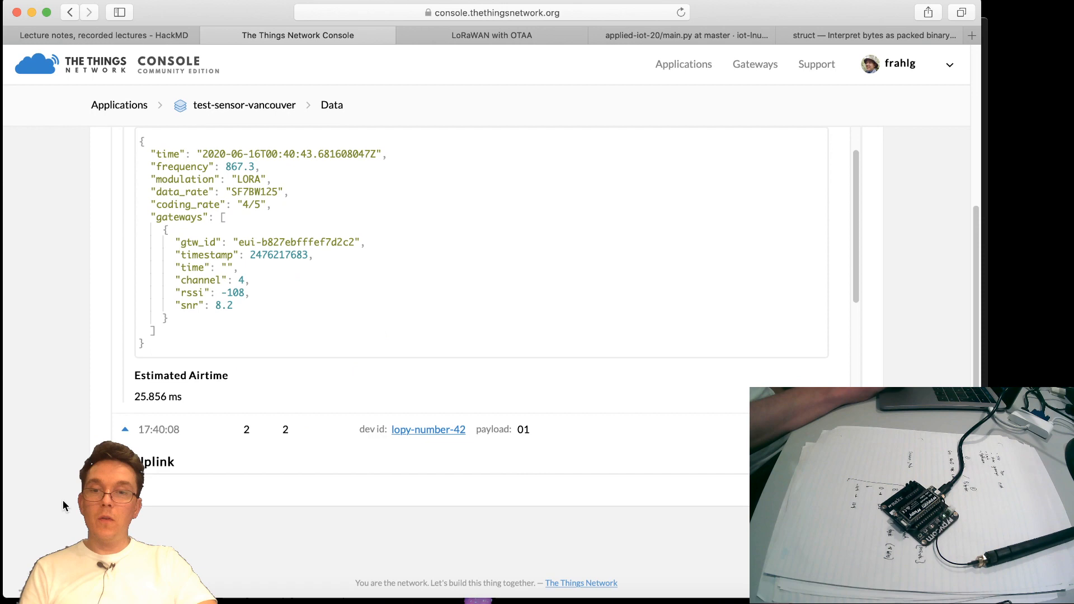
scroll(up, 3)
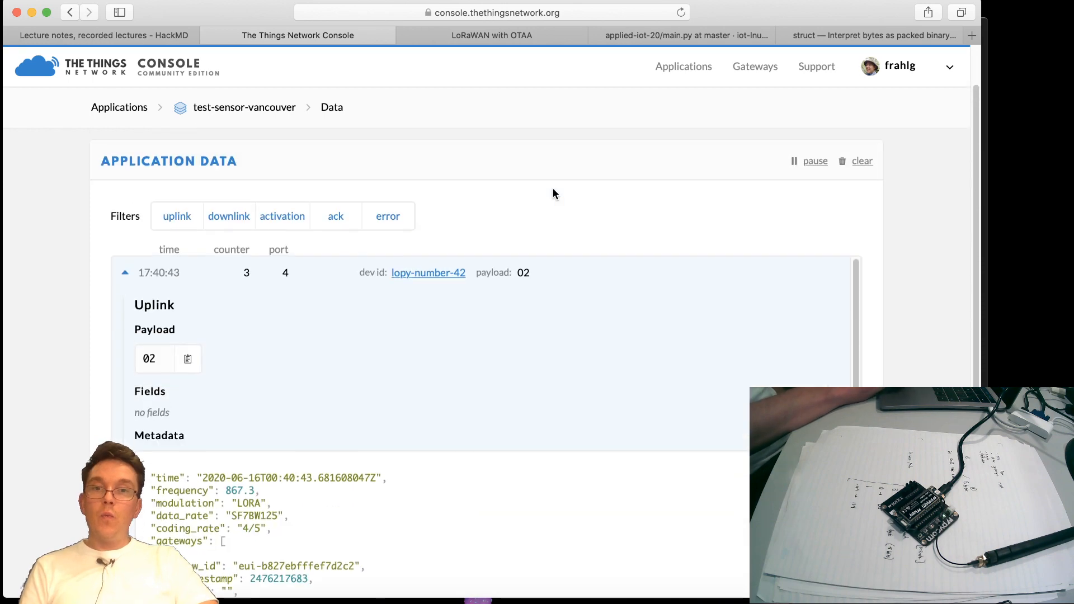
mouse_move(890, 333)
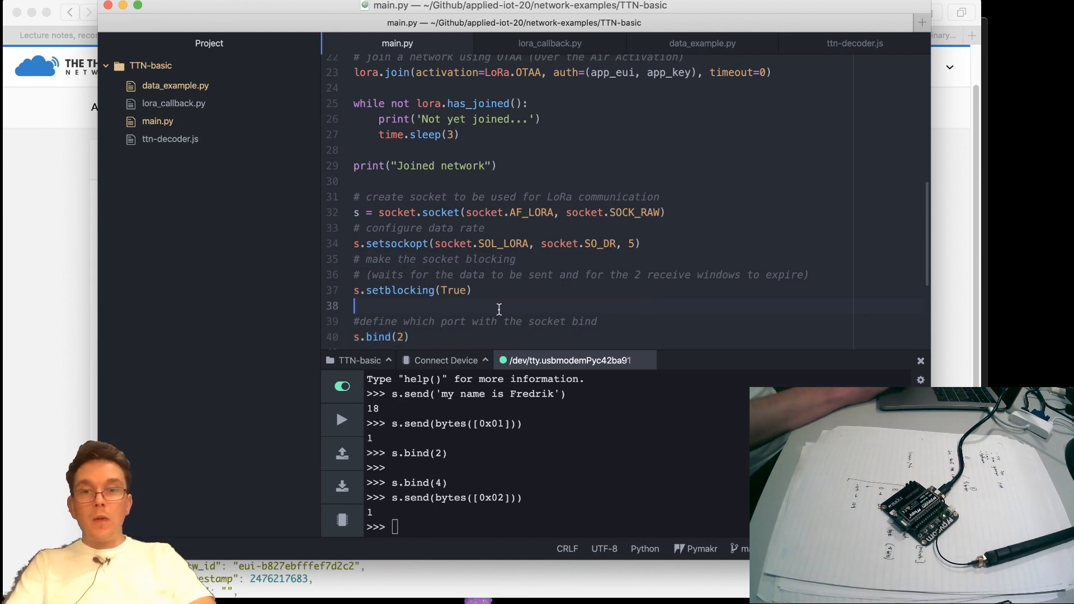
Scroll main.py to the socket bind and byte send lines
scroll(down, 3)
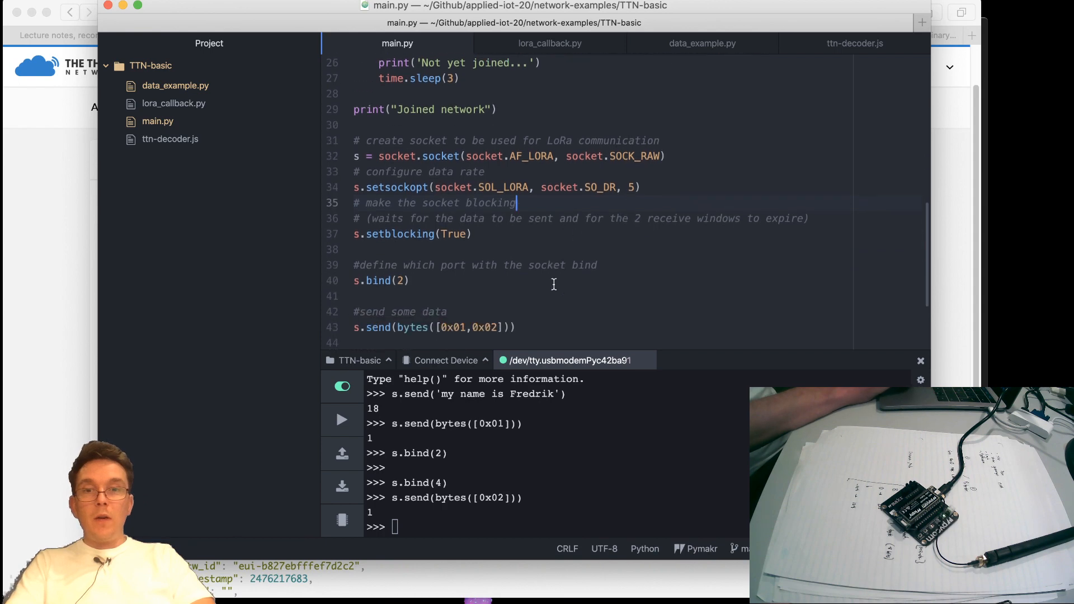
mouse_move(675, 452)
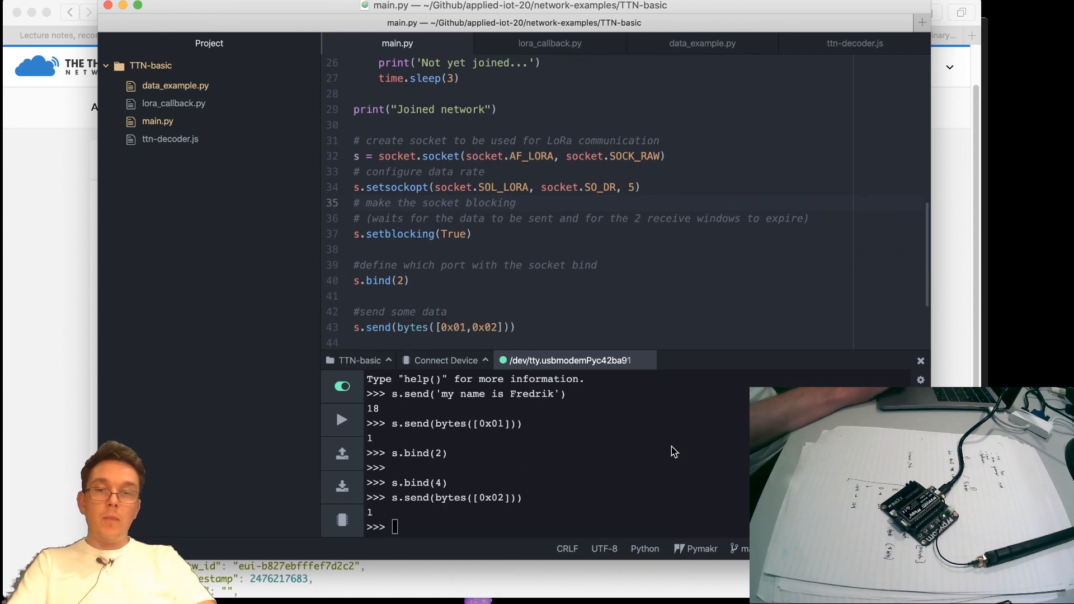
mouse_move(600, 490)
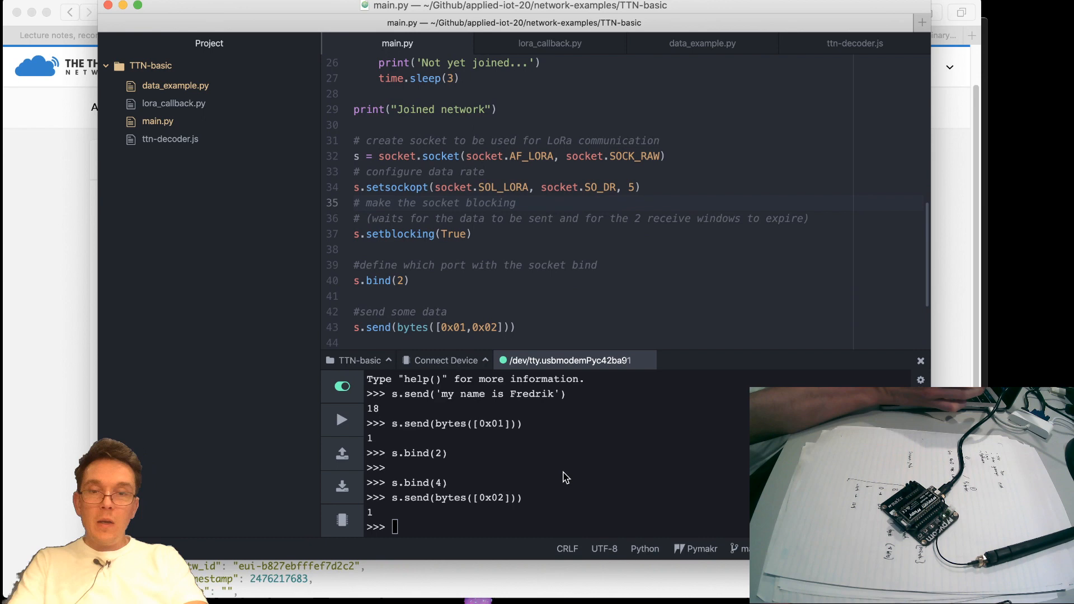
Import struct in the REPL and evaluate hex(255) to get '0xff'
text(imp)
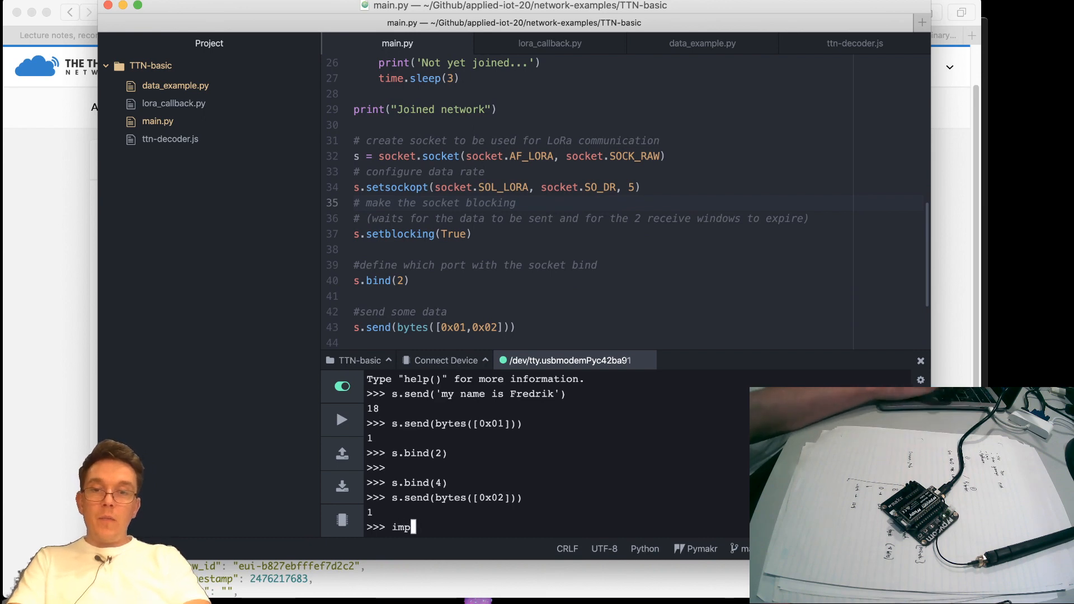
text(ort struct)
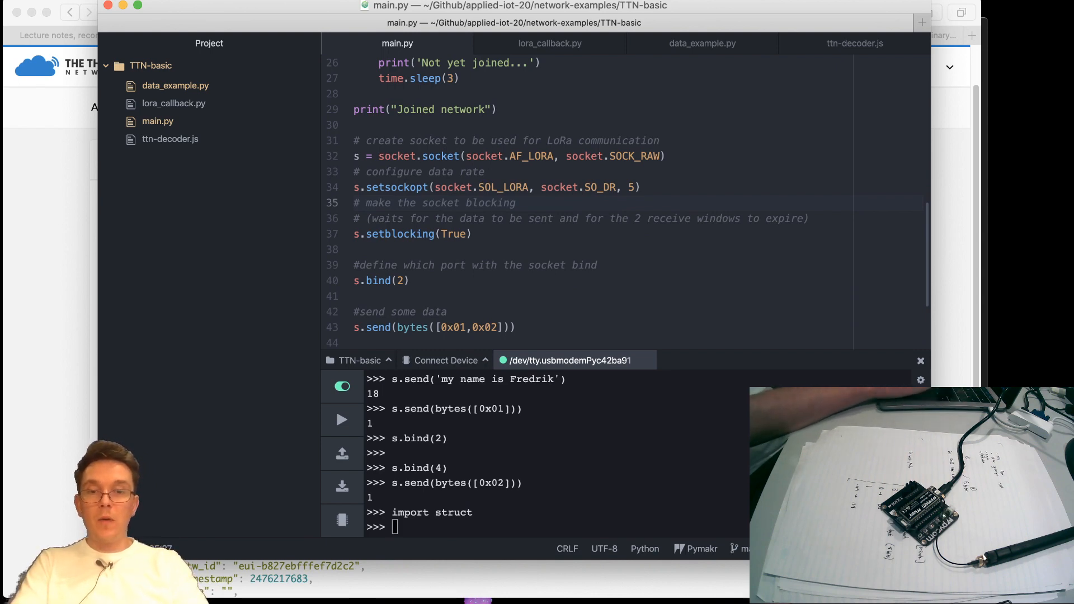
text(h)
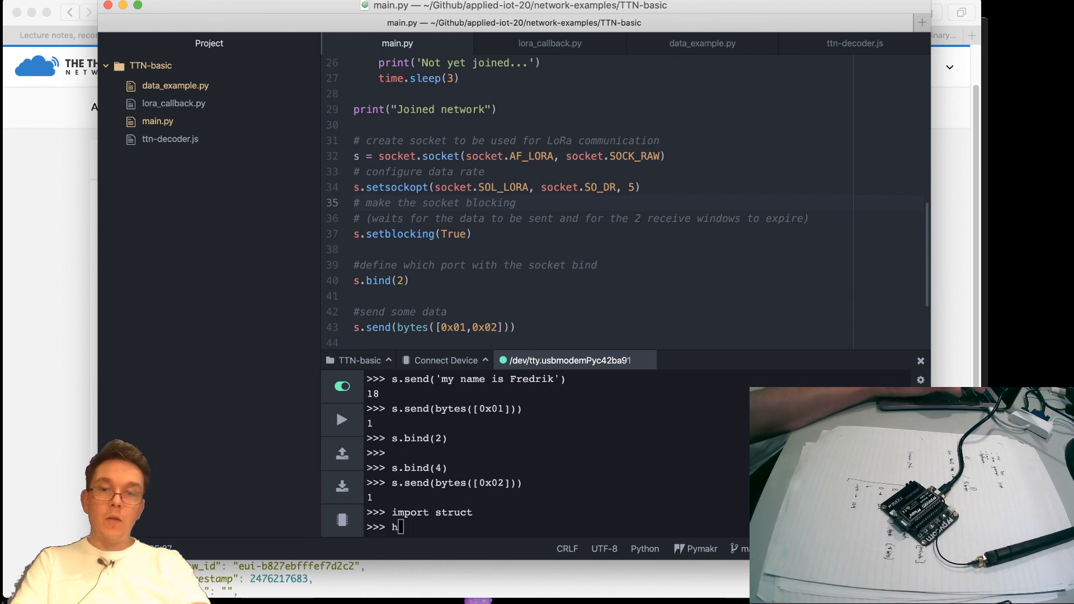
text(ex()
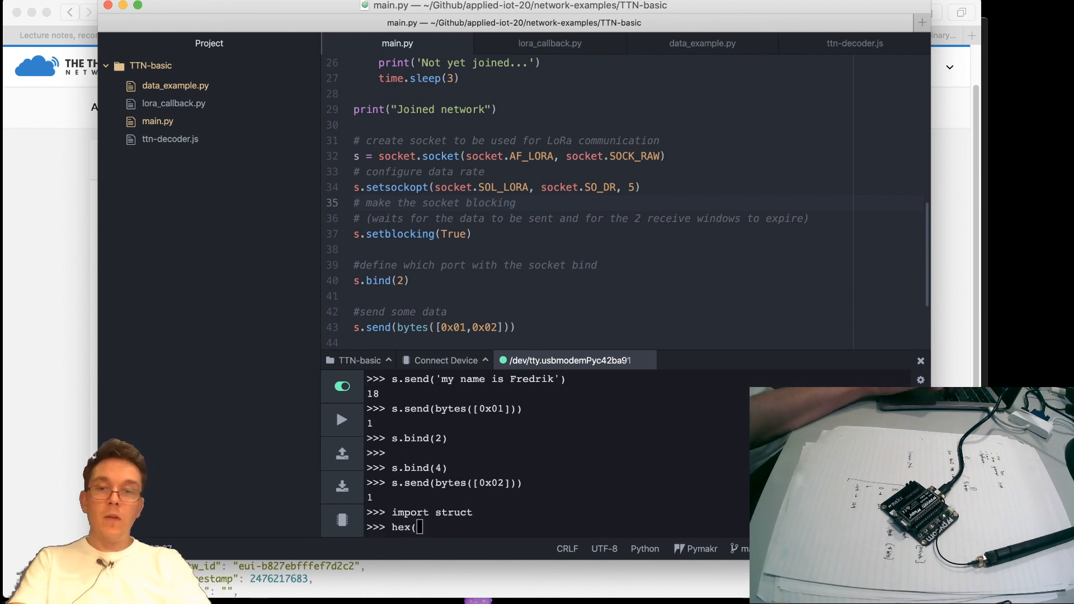
text(25)
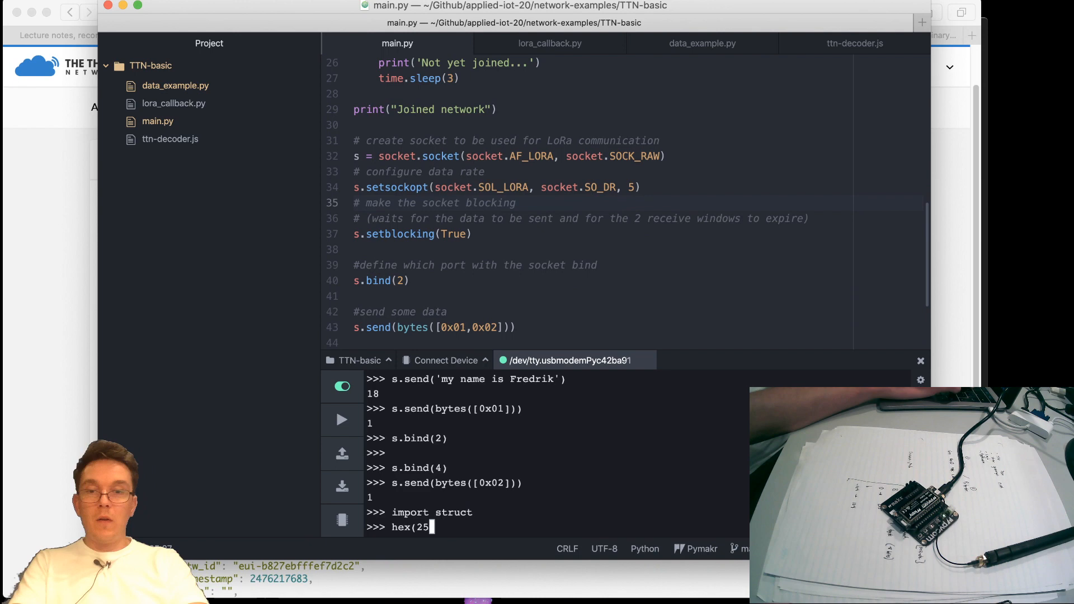
text(5))
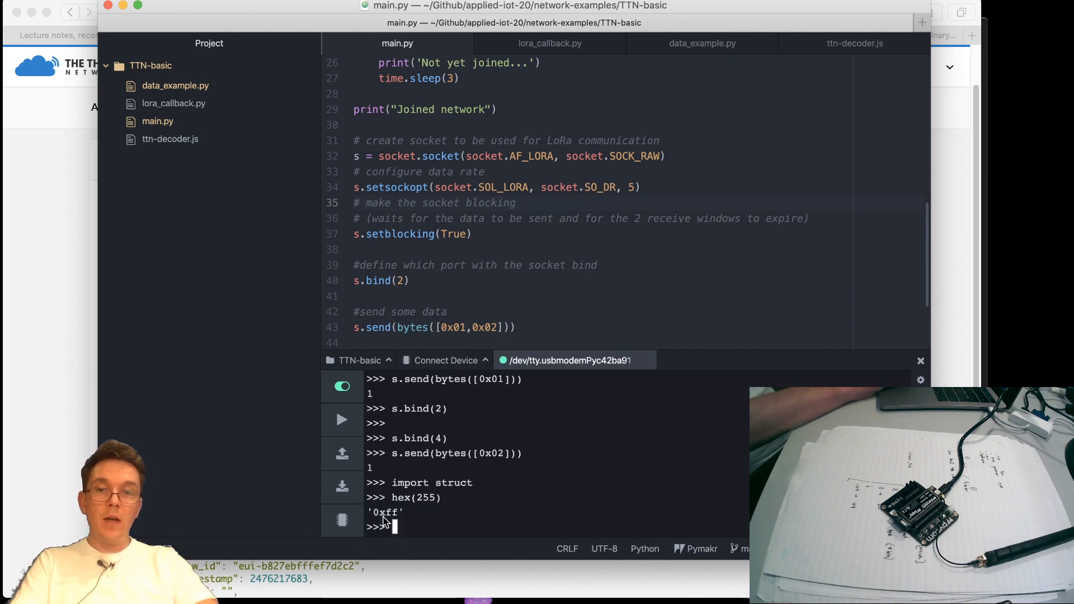
mouse_move(515, 533)
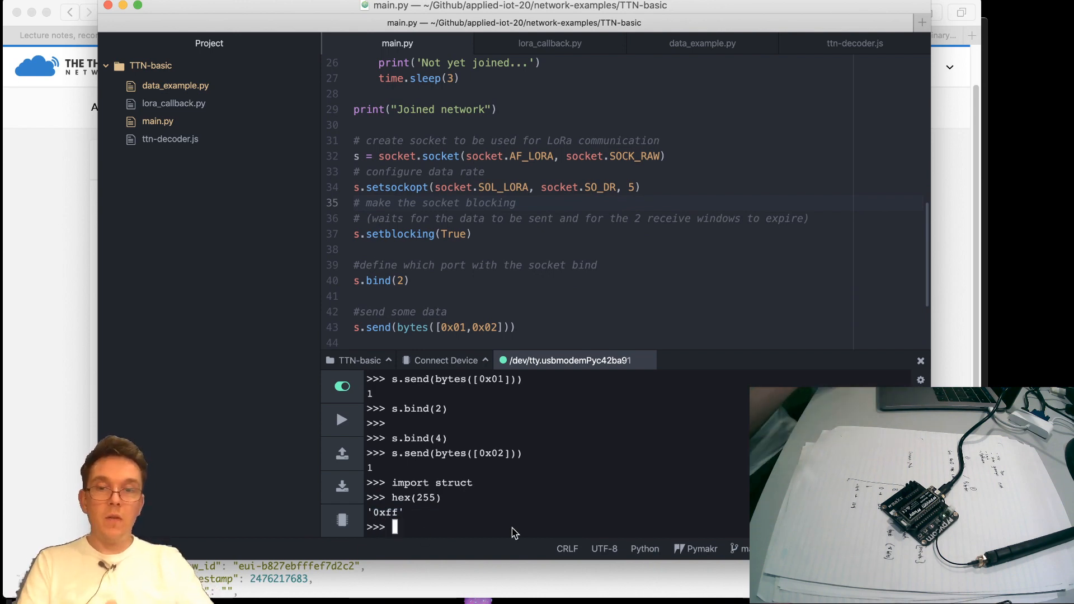
text(hex(255))
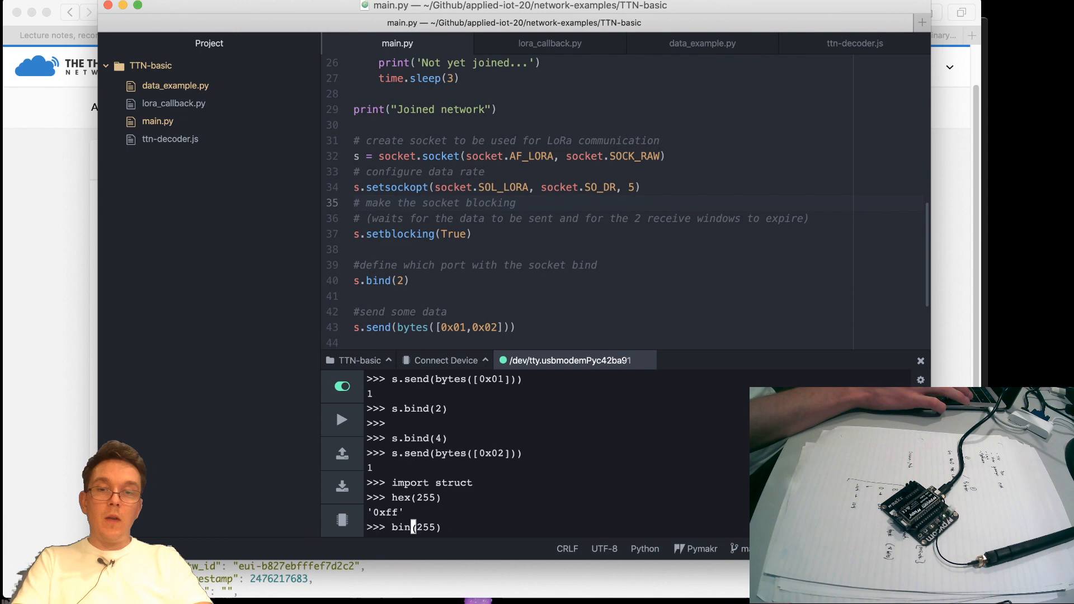
Evaluate bin(255) to '0b11111111', begin struct.pack( and return to the browser
key(Return)
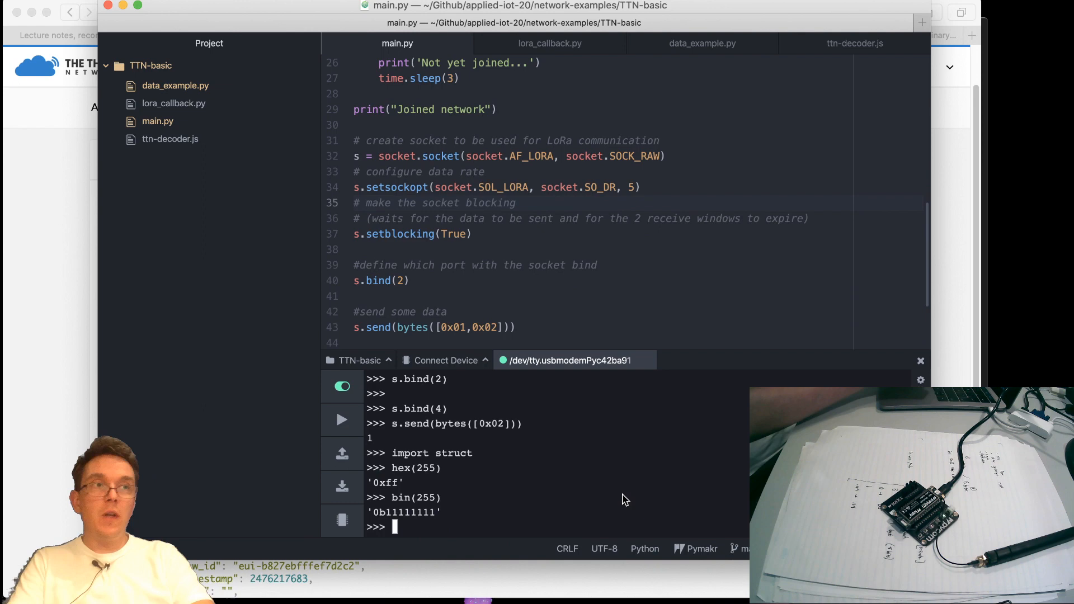
mouse_move(597, 469)
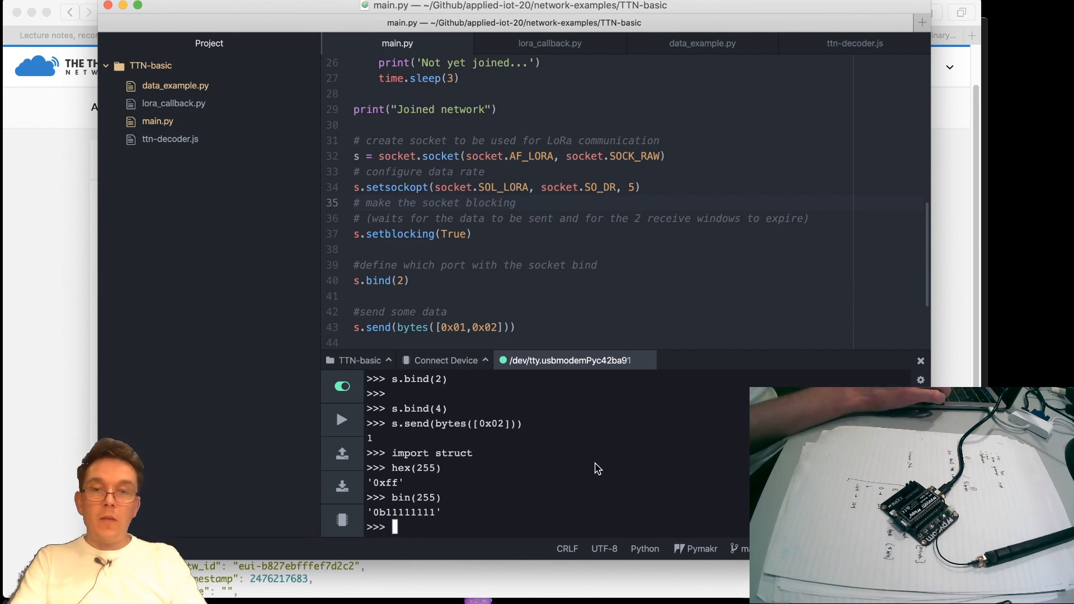
text(struct.)
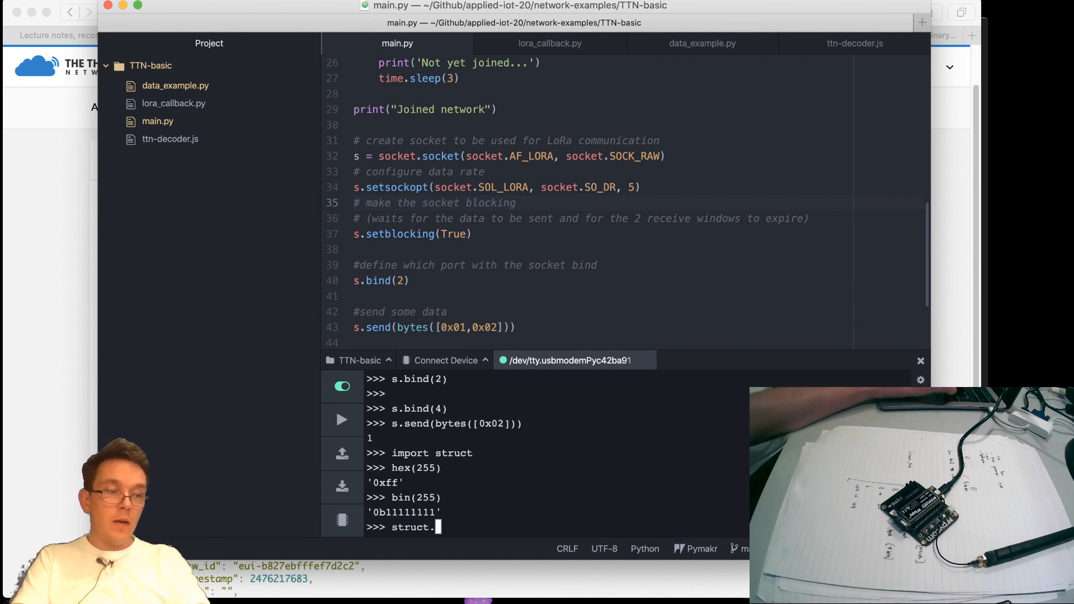
text(pack)
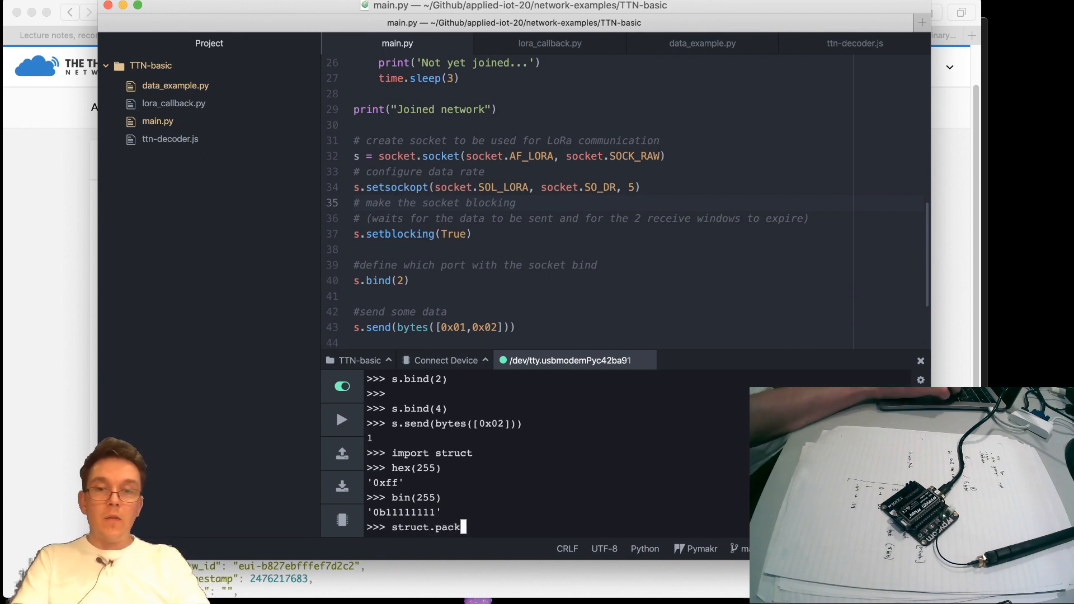
text(()
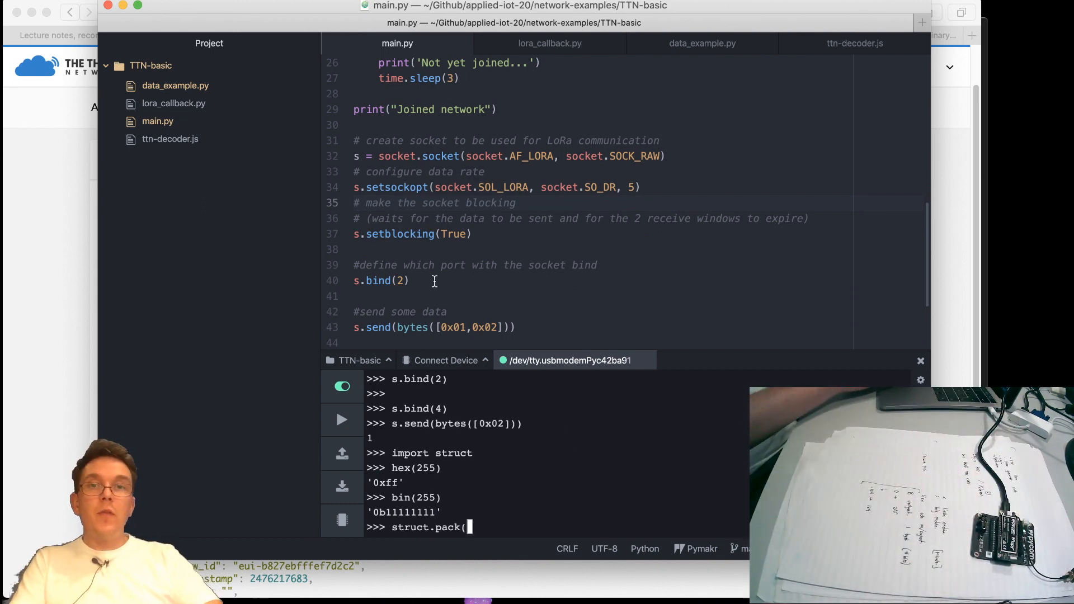
click(298, 35)
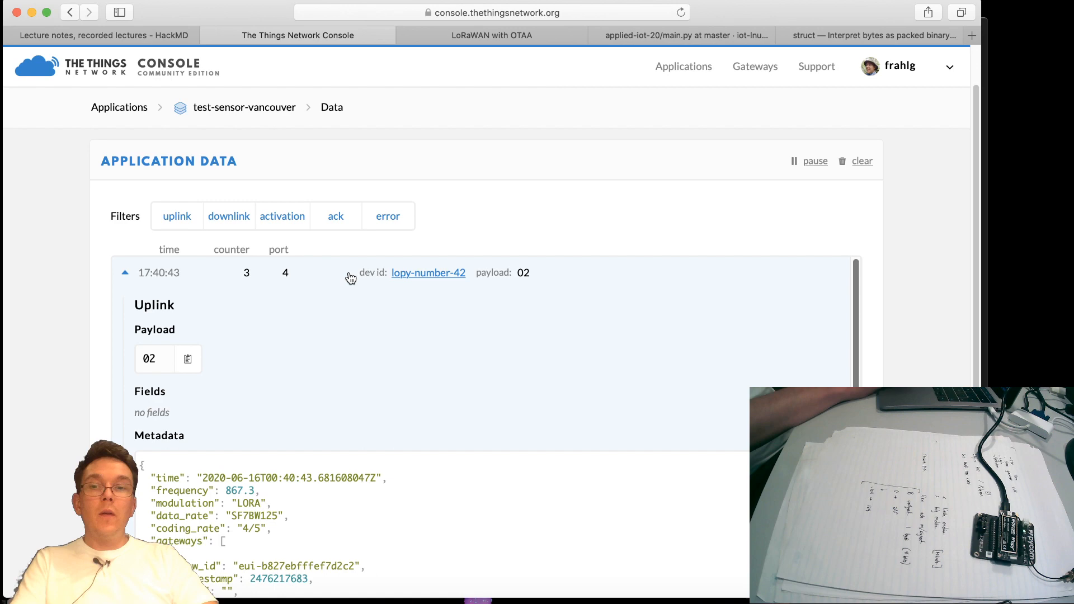
Scroll the struct module docs past Byte Order to the Format Characters table
click(103, 35)
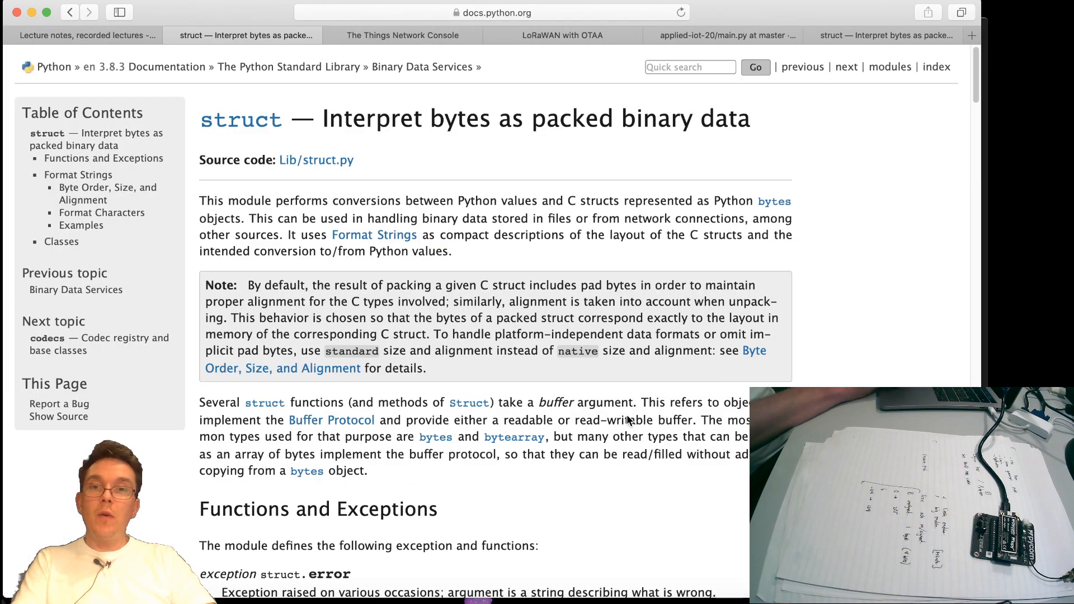
scroll(down, 3)
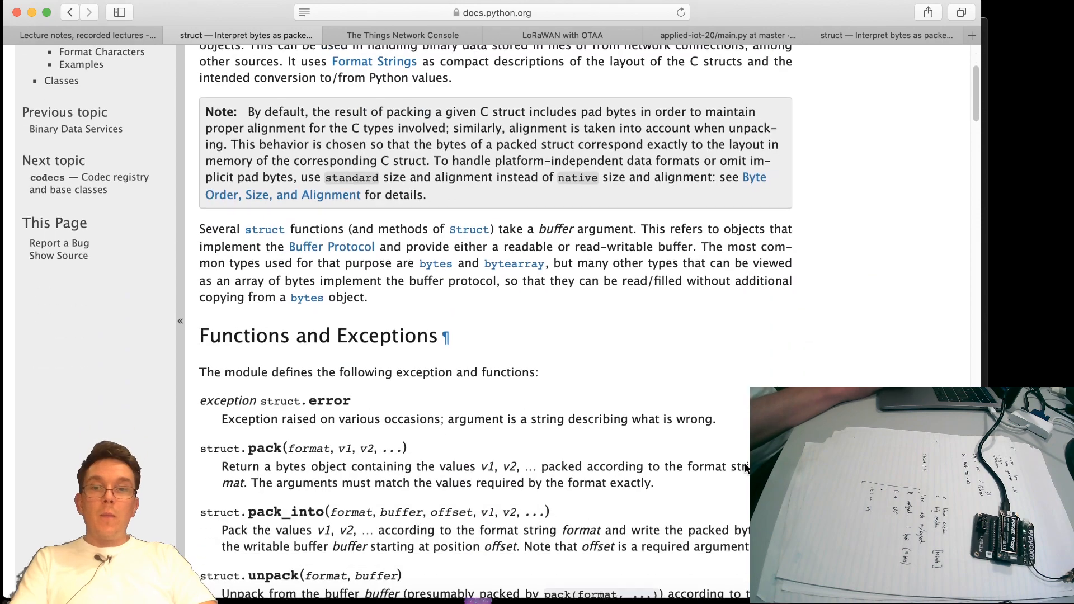
scroll(up, 3)
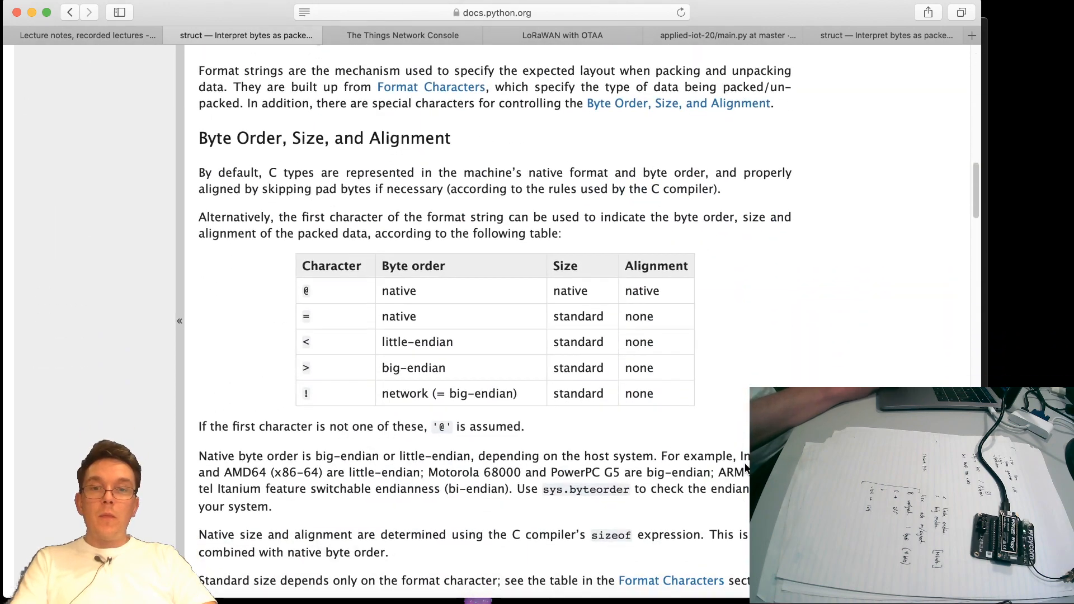
scroll(down, 3)
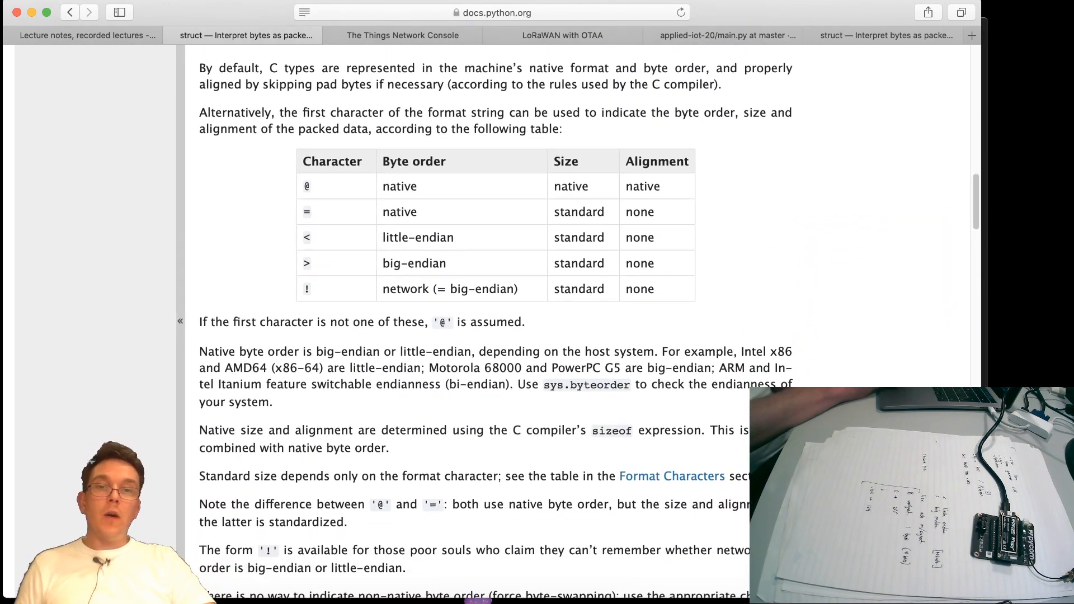
scroll(up, 3)
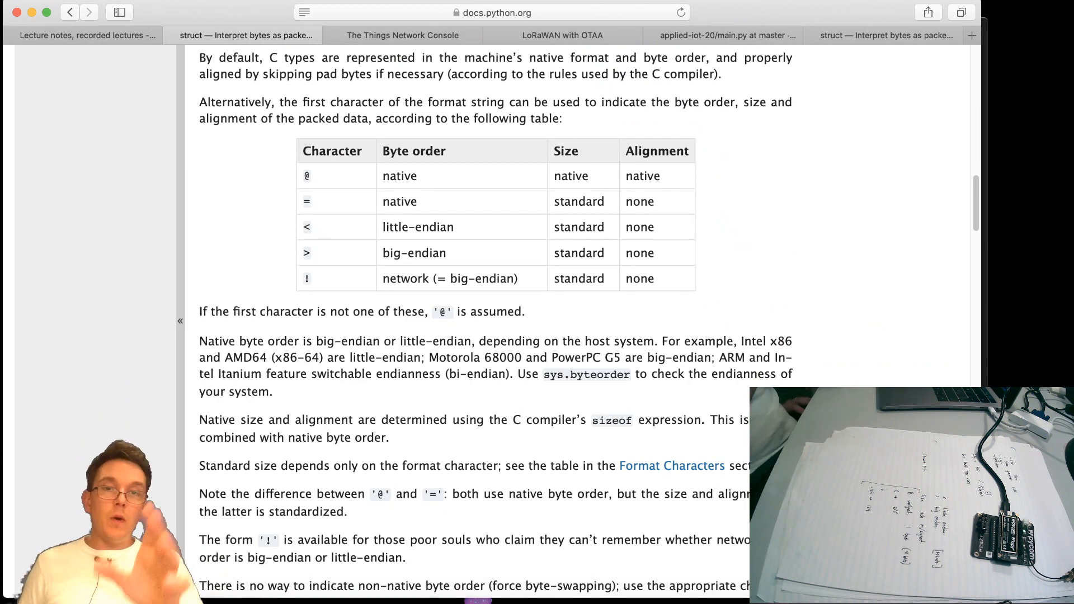
scroll(down, 3)
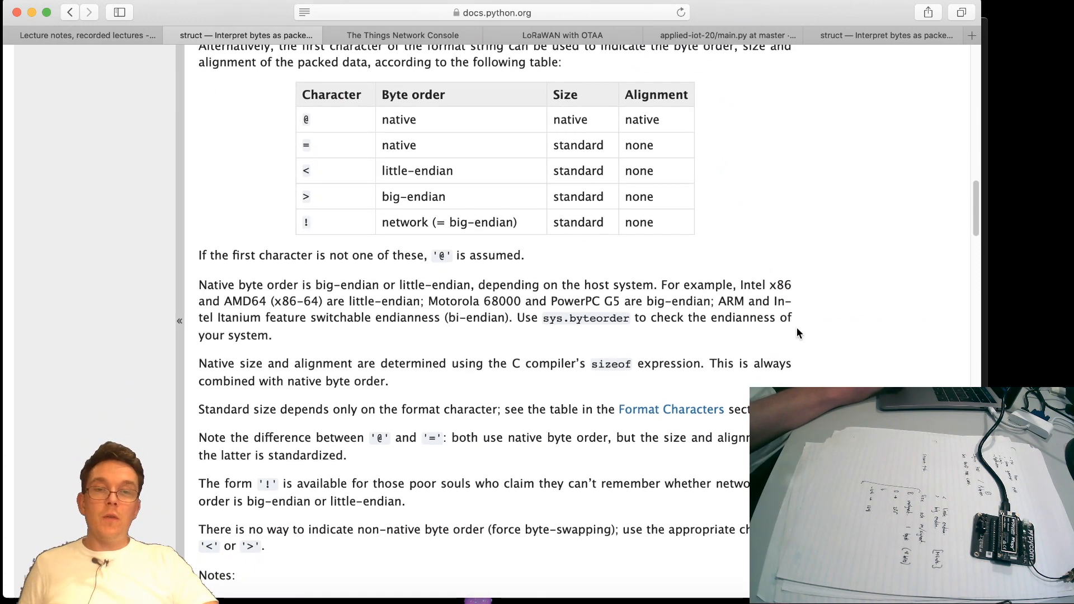
scroll(down, 3)
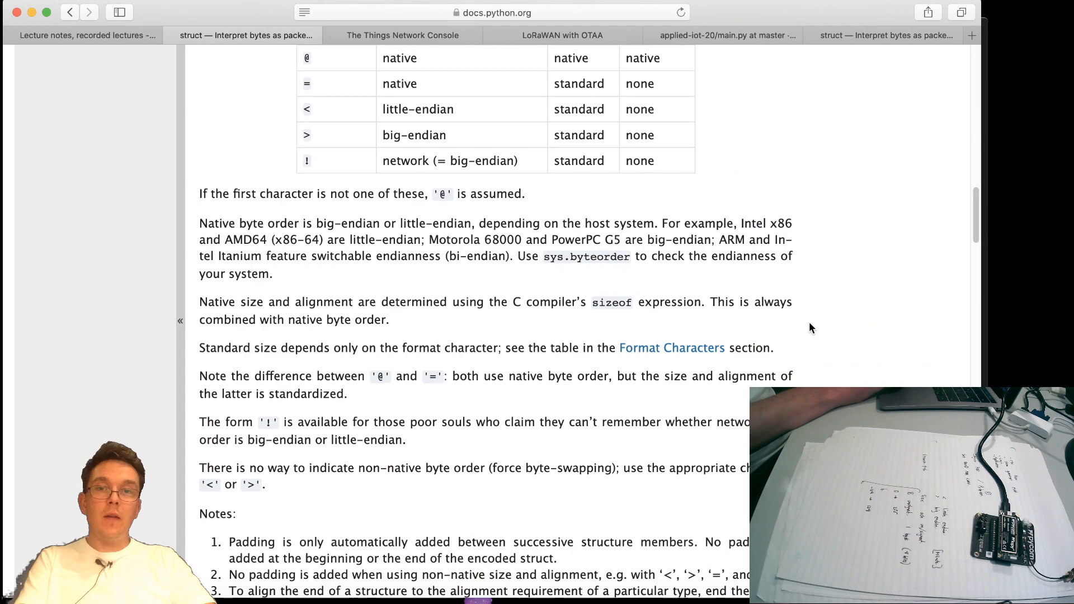
scroll(down, 3)
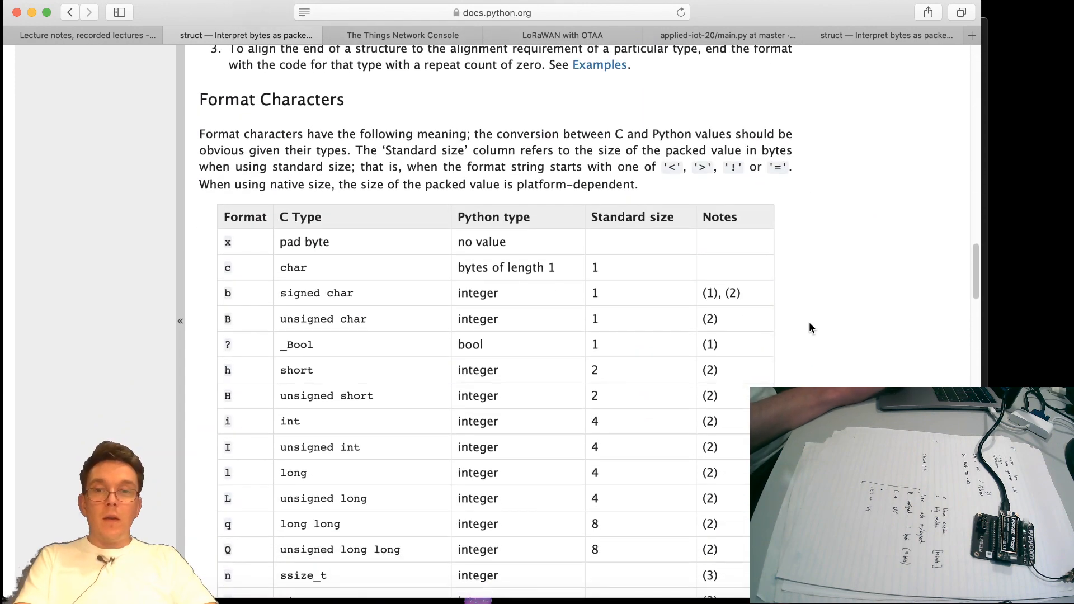
scroll(down, 3)
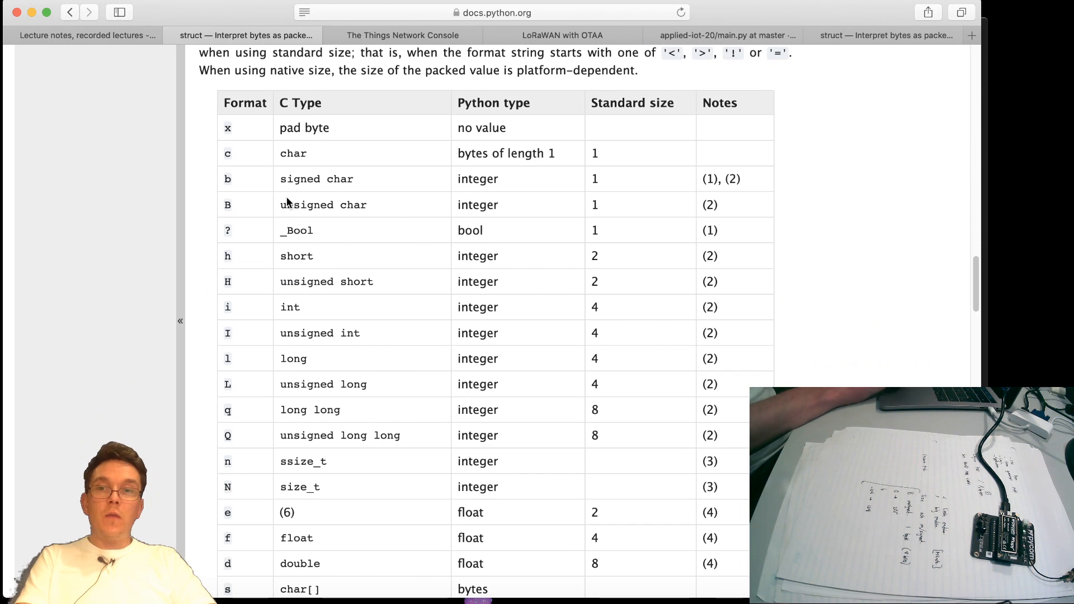
mouse_move(331, 191)
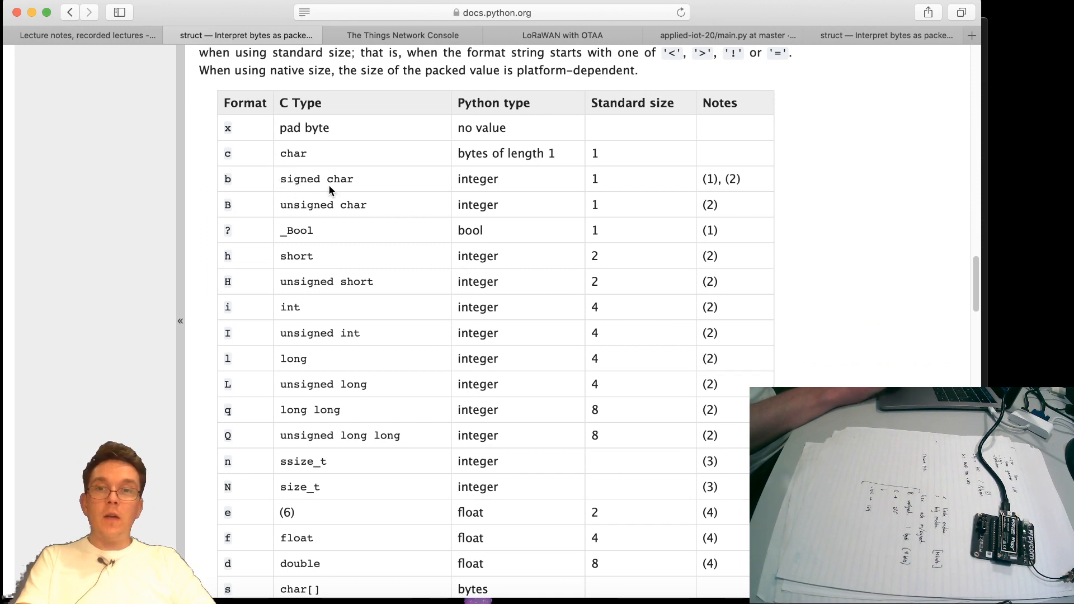
mouse_move(486, 234)
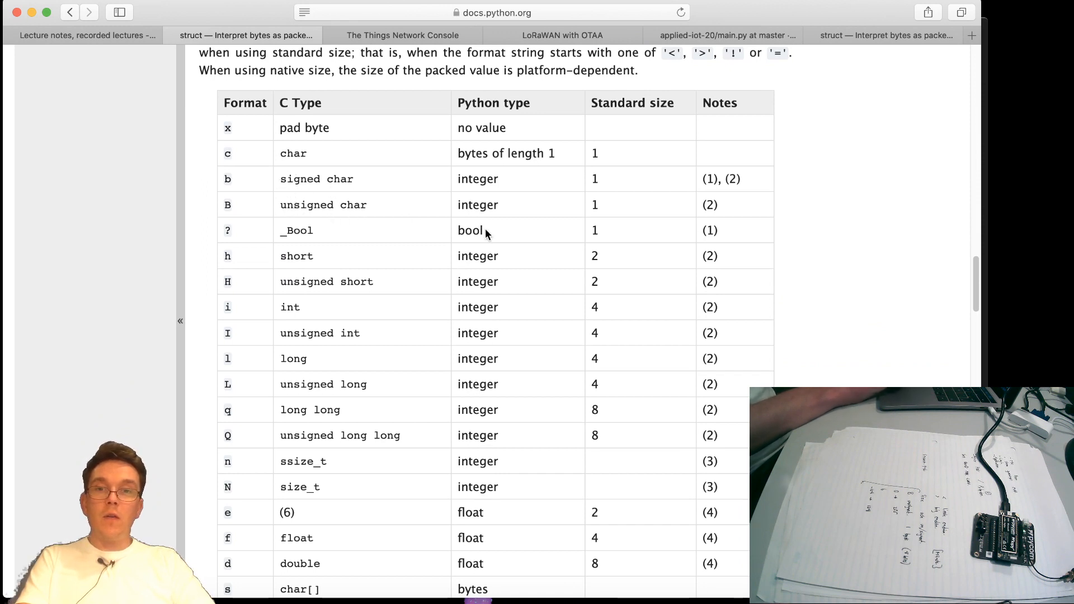
mouse_move(709, 245)
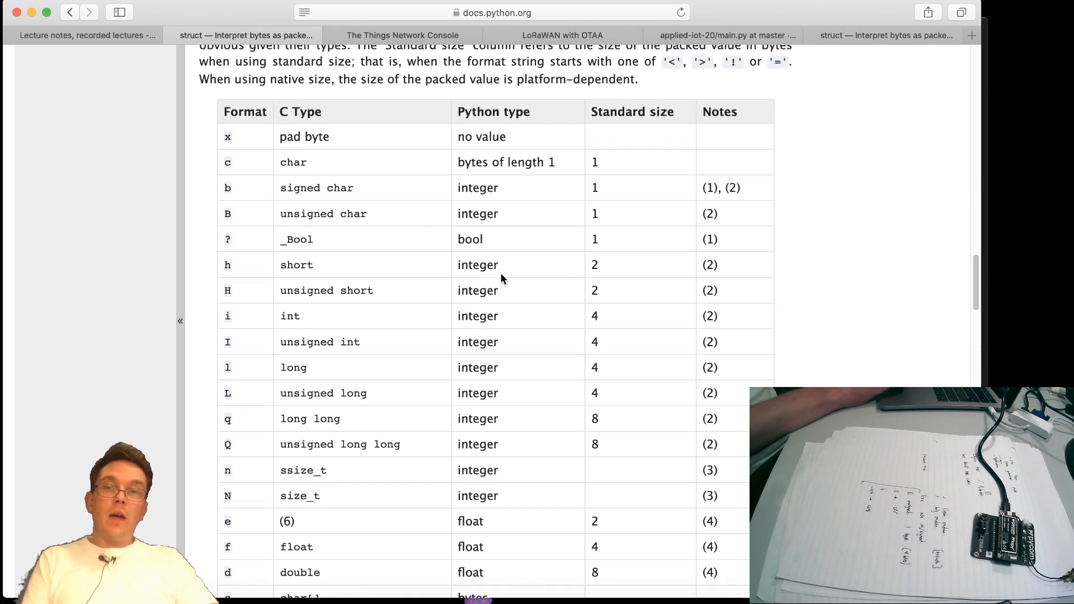
mouse_move(506, 290)
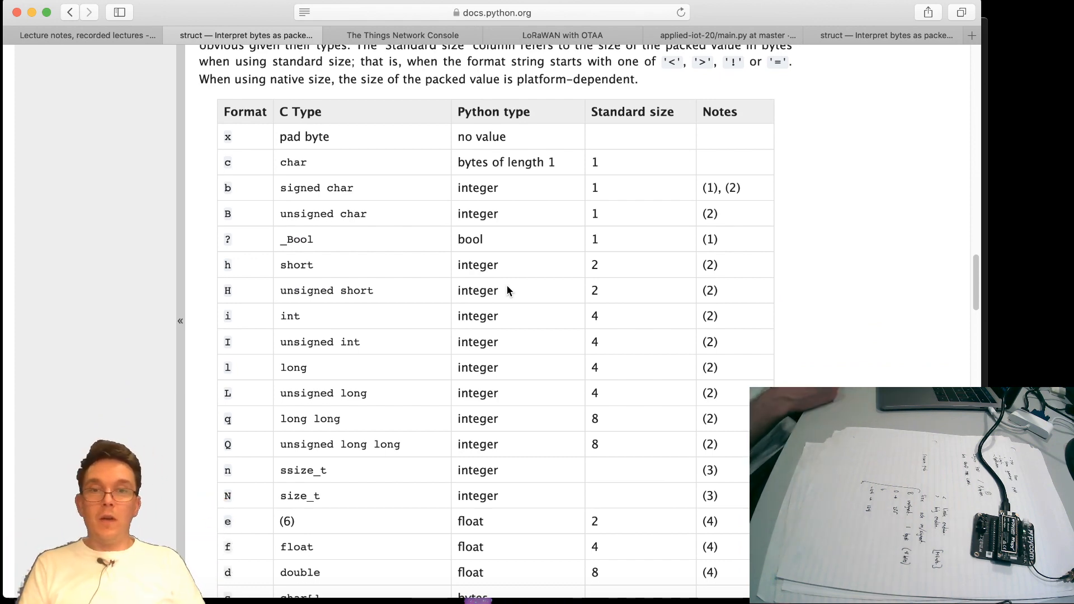
mouse_move(568, 254)
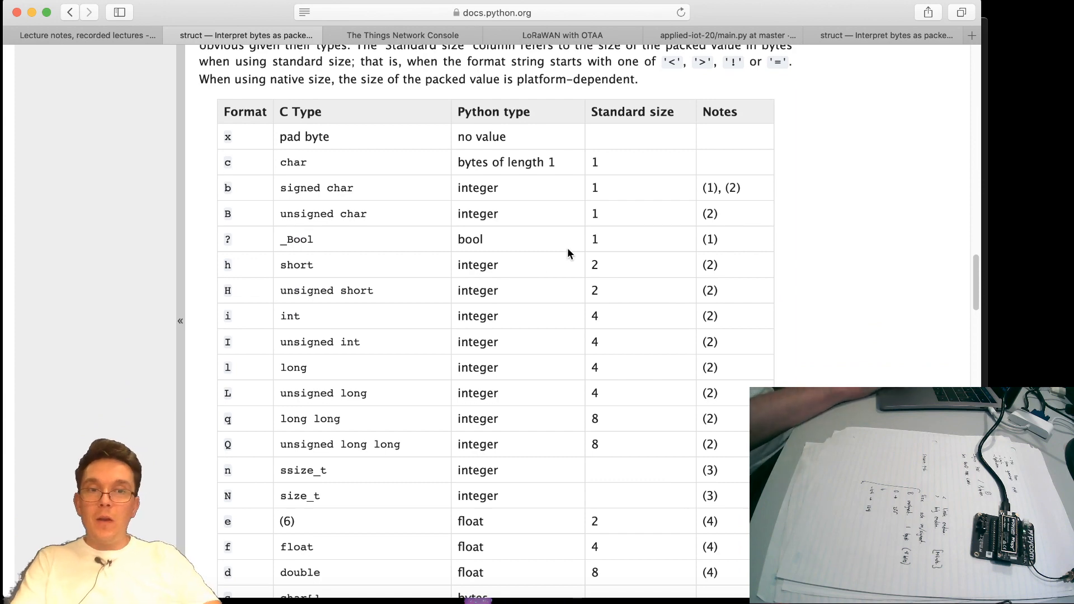
mouse_move(425, 246)
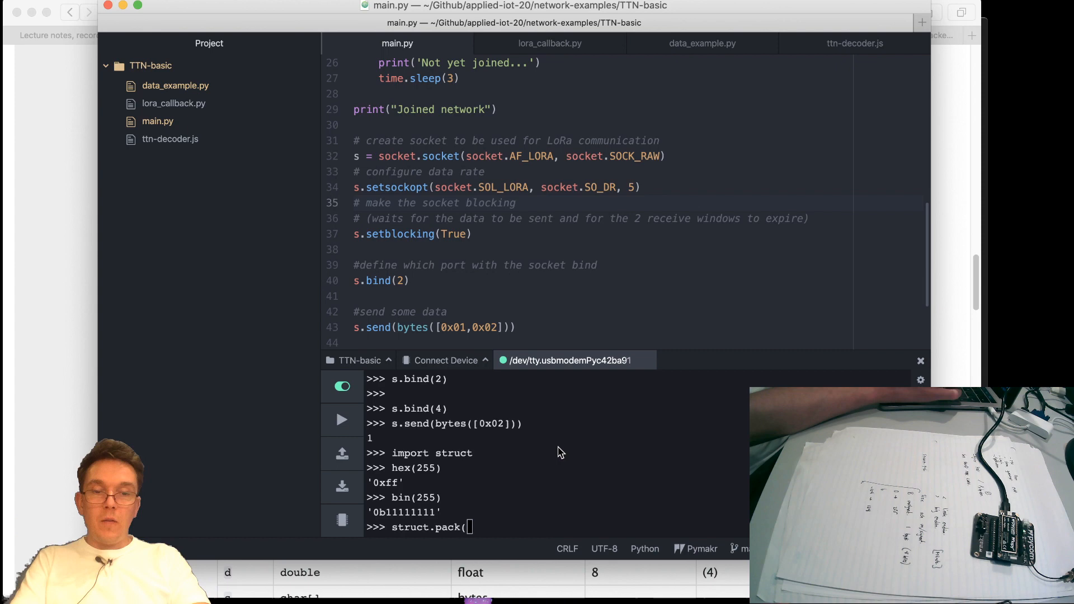
Pack 51, 16, 20, 25 and 255 with struct.pack('B', …), ending with b'\xff'
text('B',255))
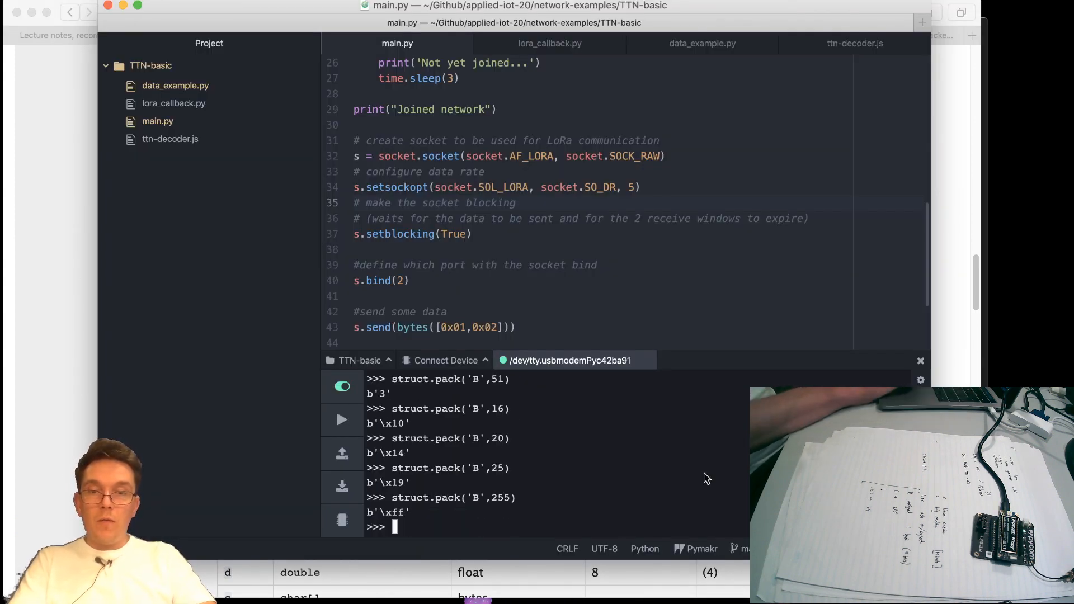
text(struct.pack('B',255))
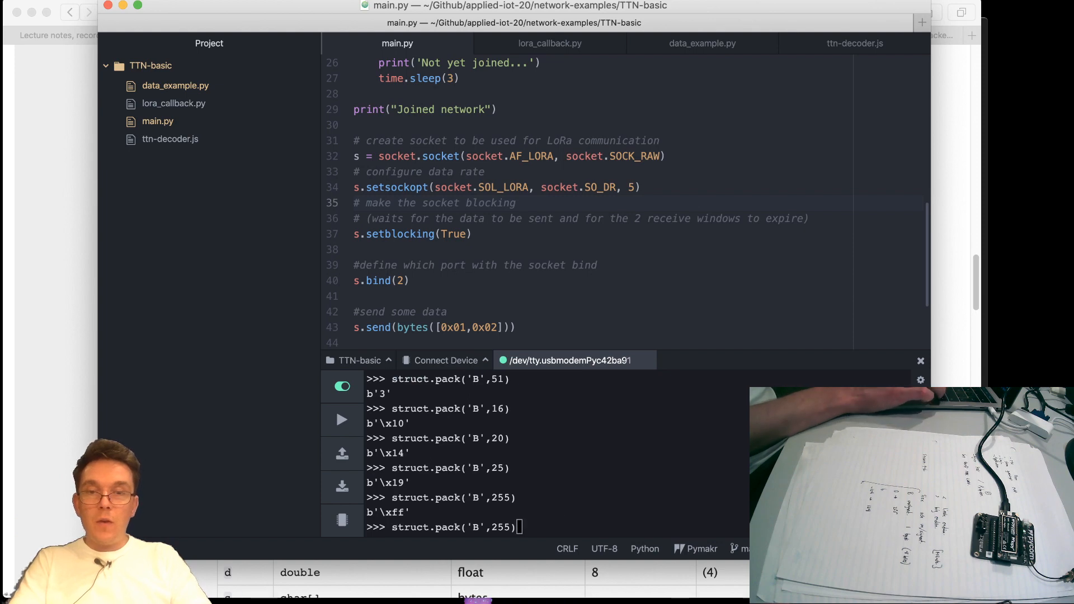